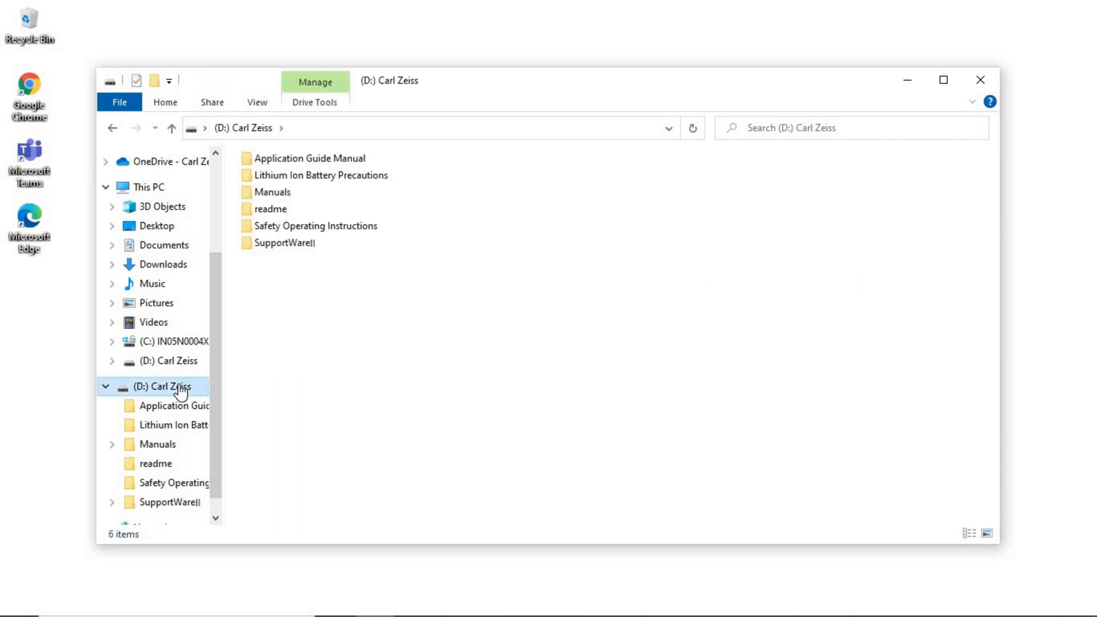
mouse_move(420, 366)
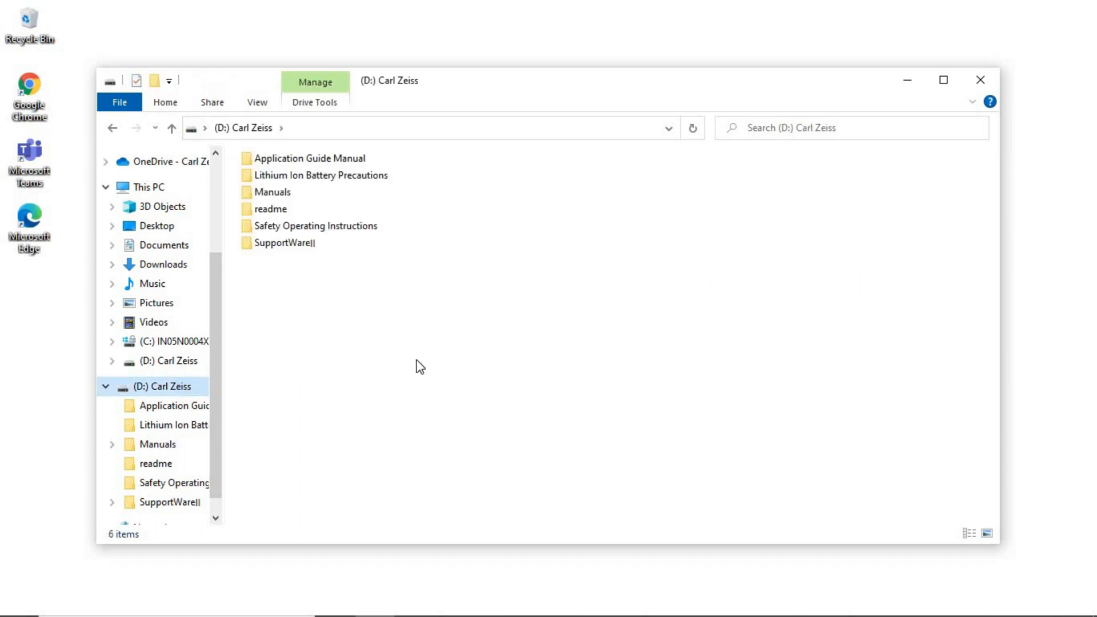
Step: Create a desktop folder named 'SupportWare II' and open it
right_click(308, 159)
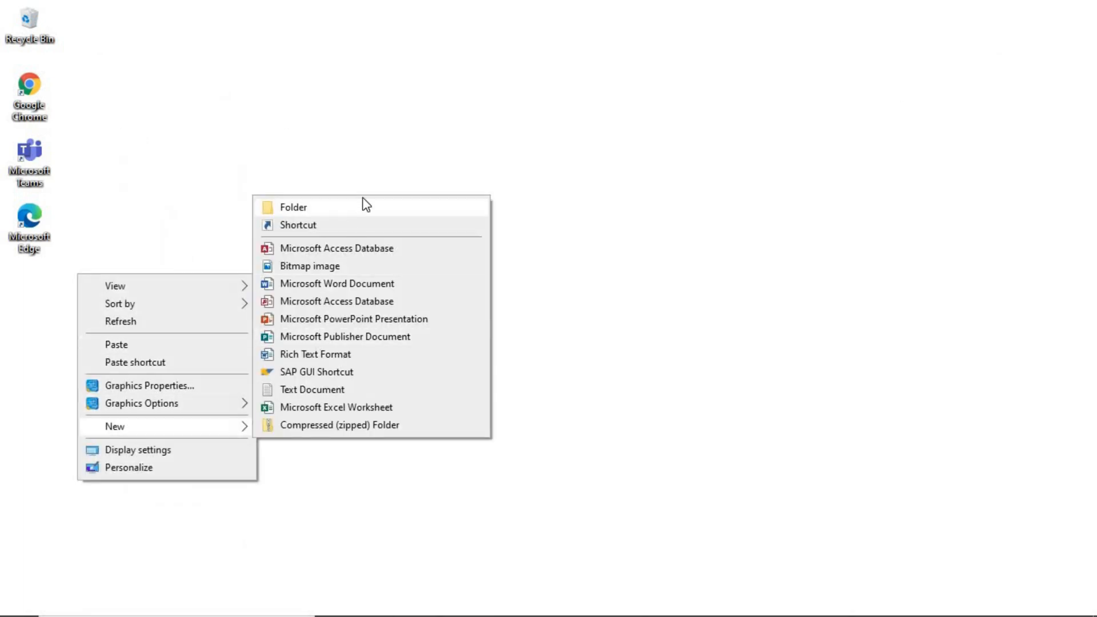
left_click(294, 207)
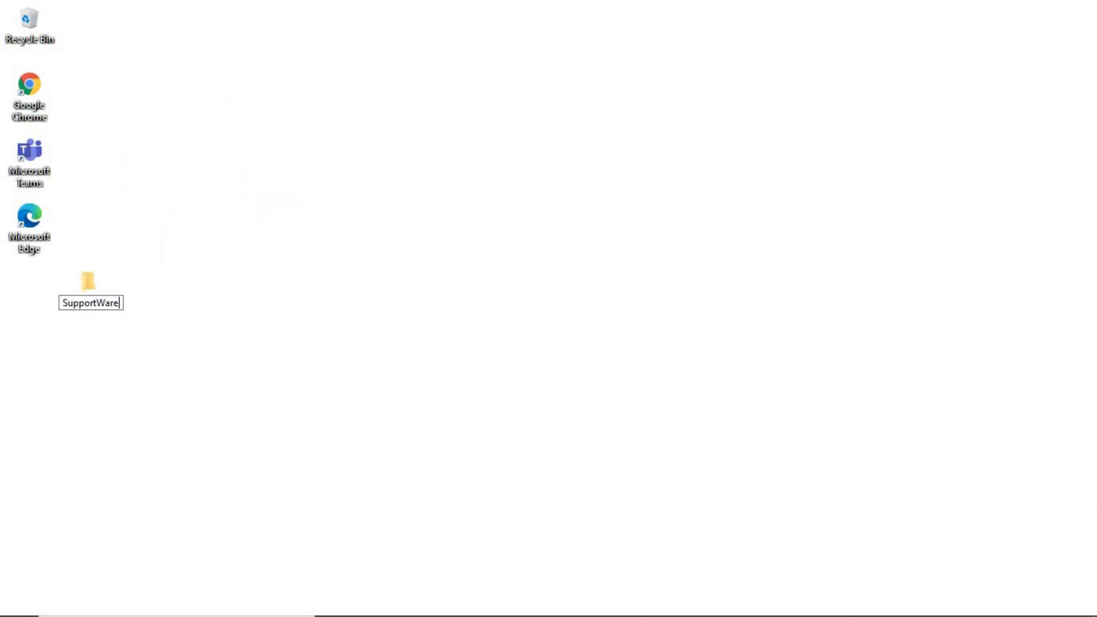
double_click(88, 280)
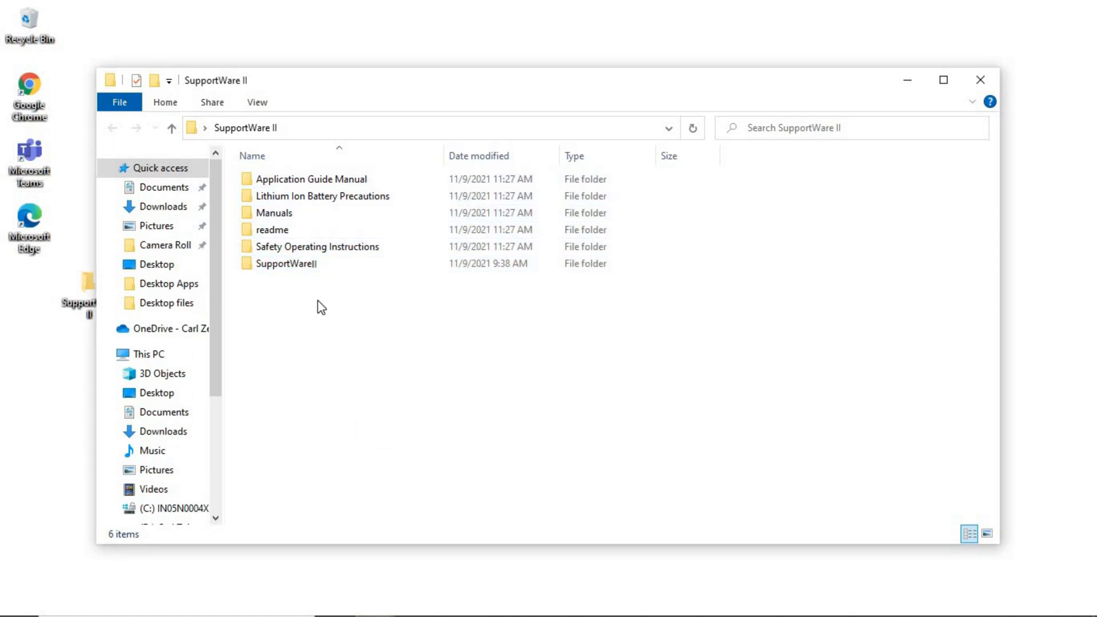
Step: Open the SupportWareII subfolder and launch SupportWareII Installer.exe
left_click(286, 263)
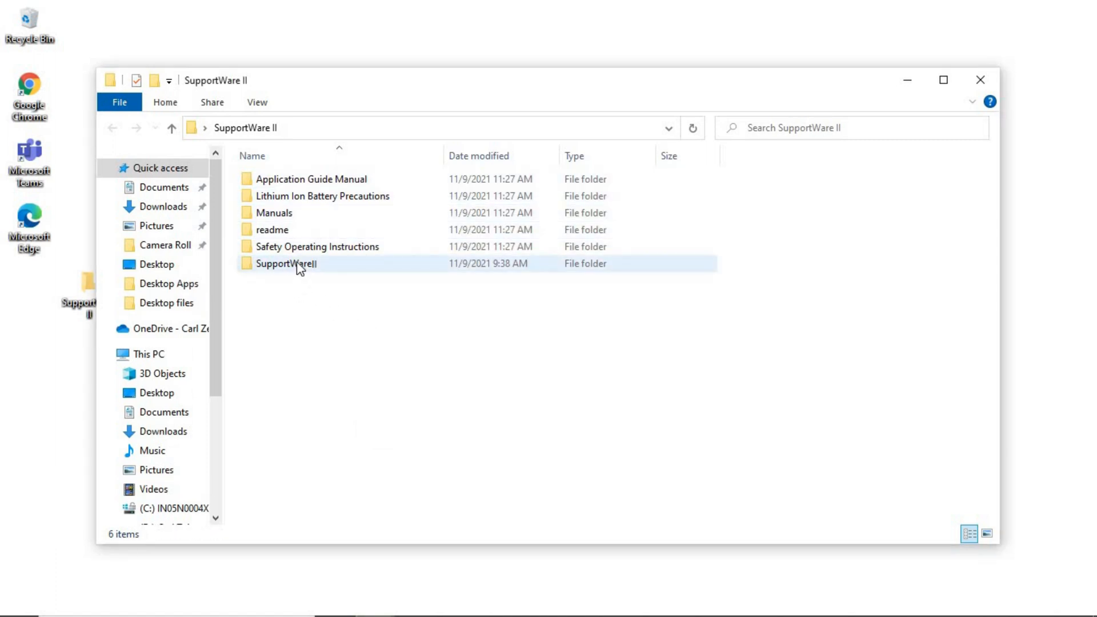
double_click(286, 263)
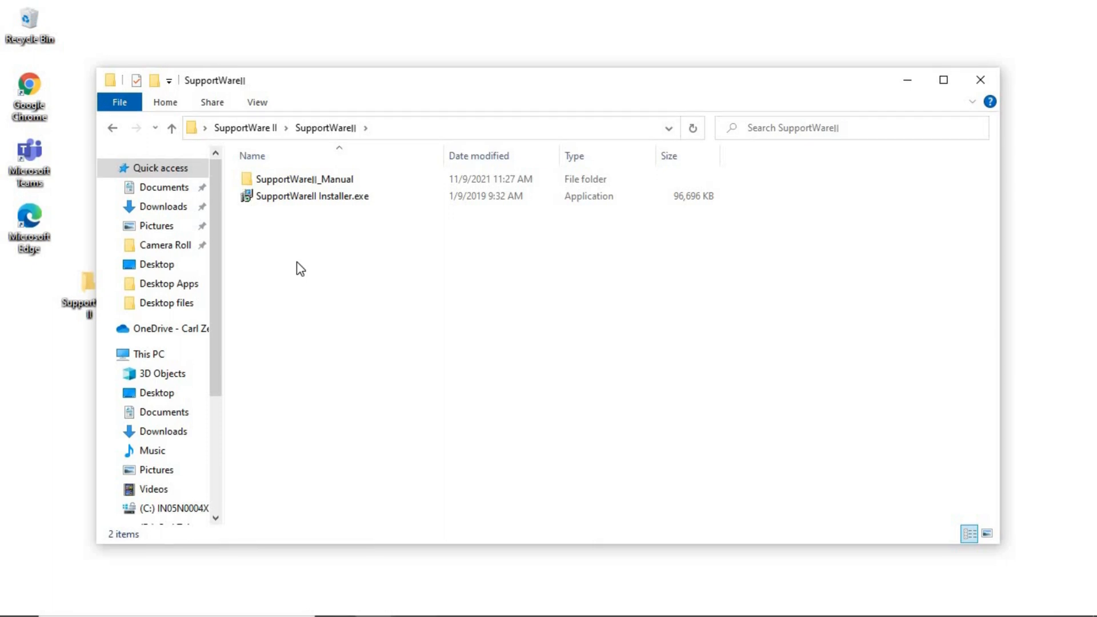
left_click(312, 196)
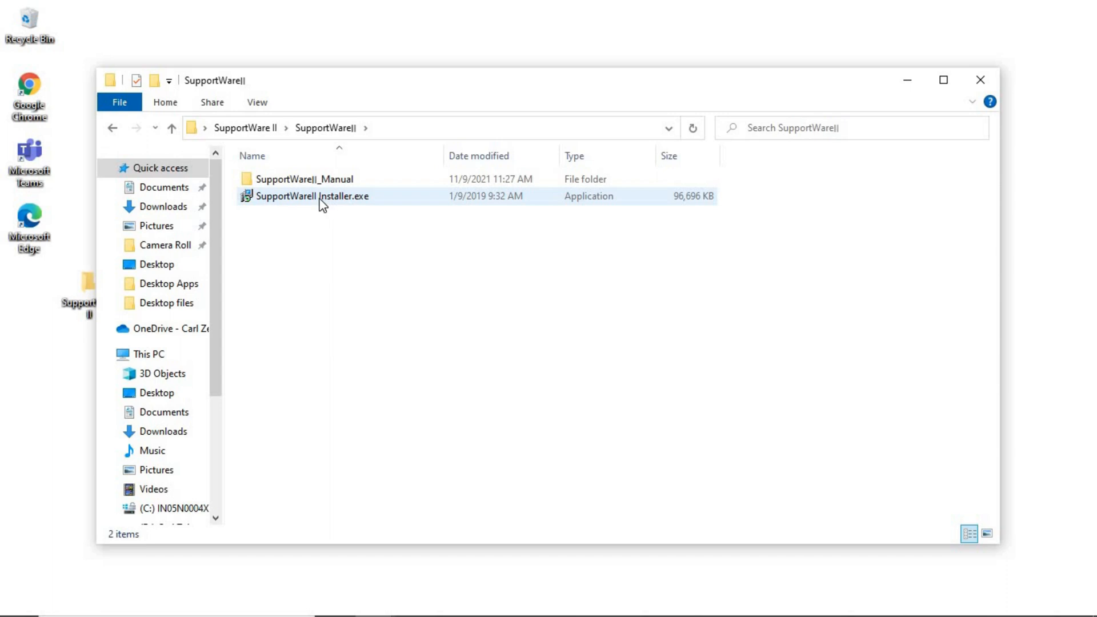
left_click(312, 196)
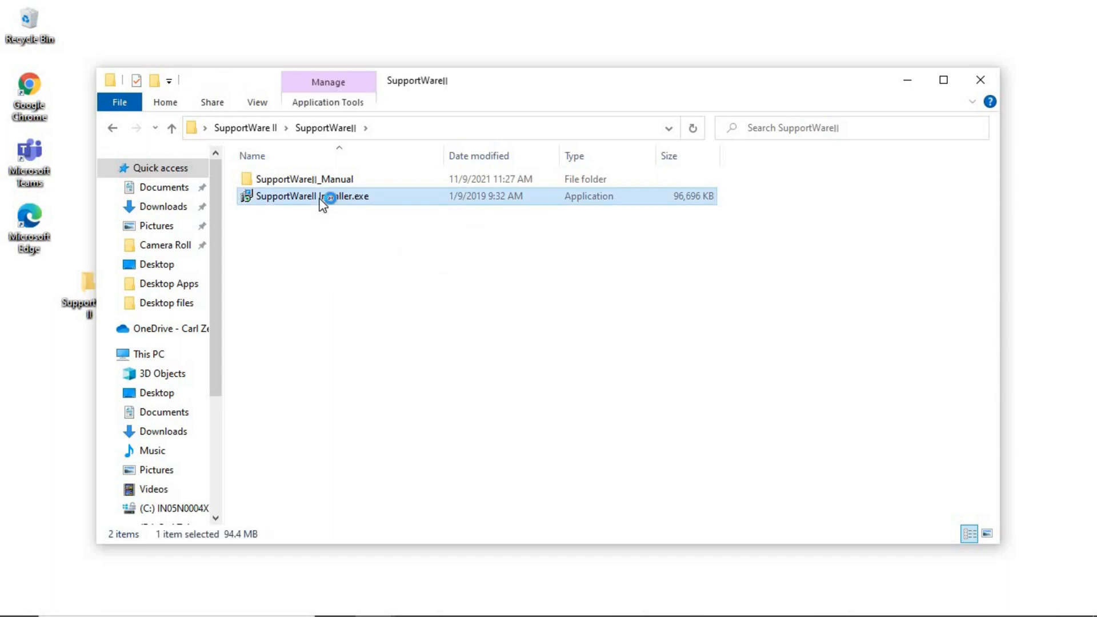
double_click(312, 196)
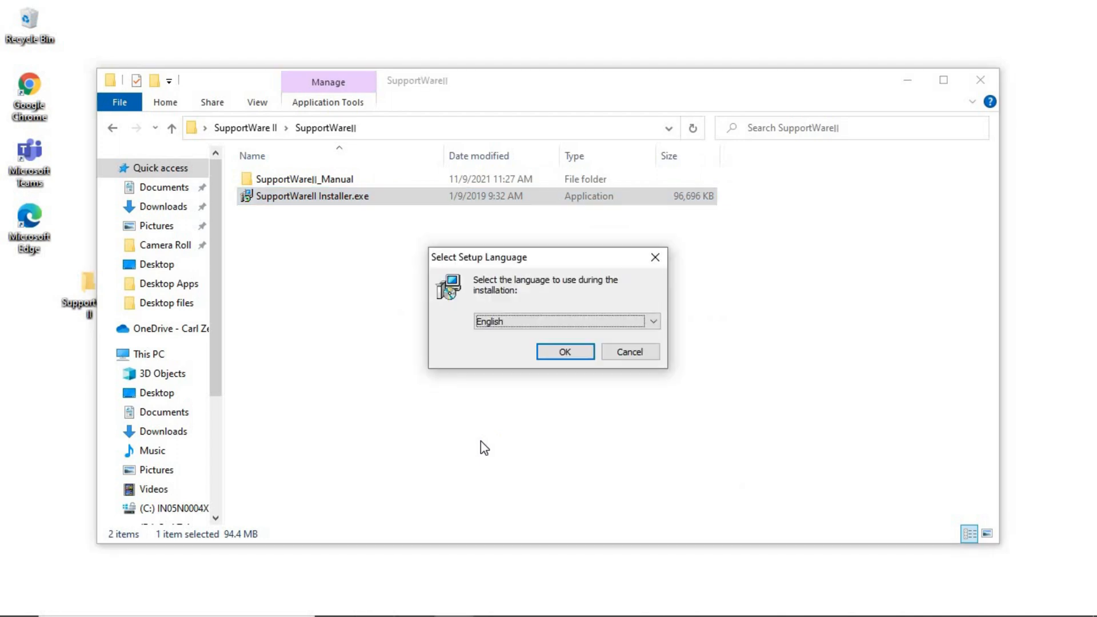
mouse_move(638, 339)
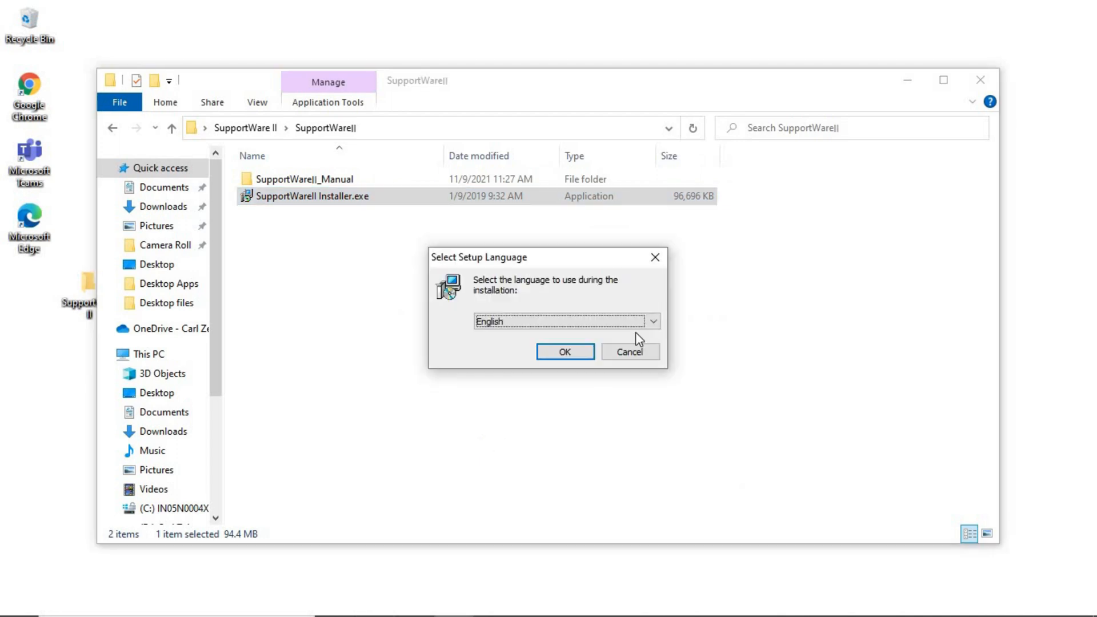
Step: Install SupportWareII in English to C:\Accretech\SupportWareII with the default Start Menu folder
left_click(651, 321)
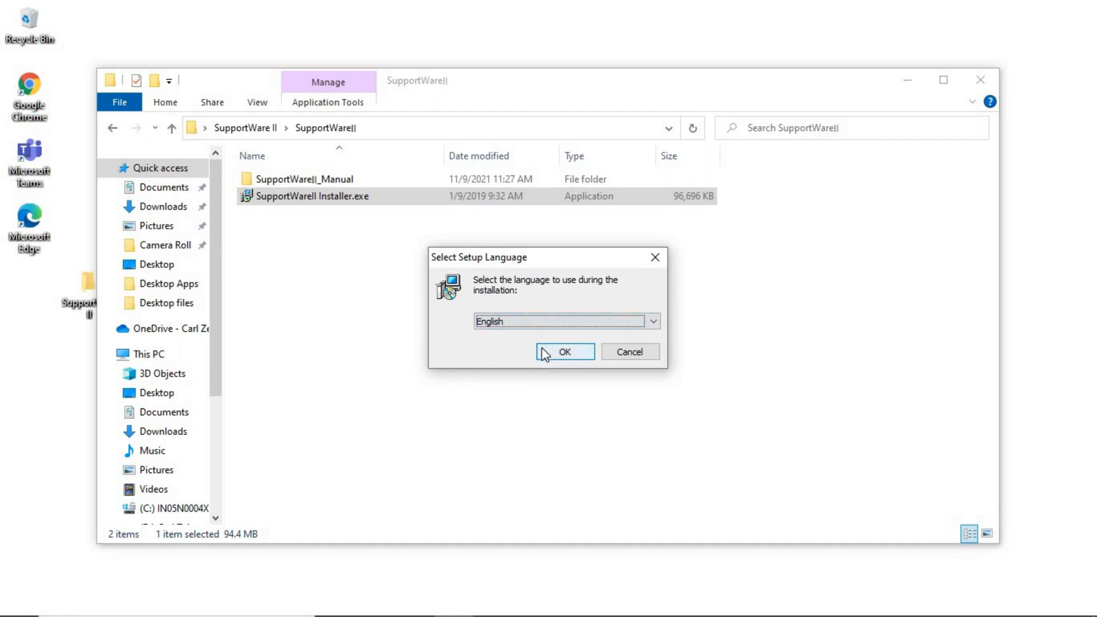
left_click(564, 351)
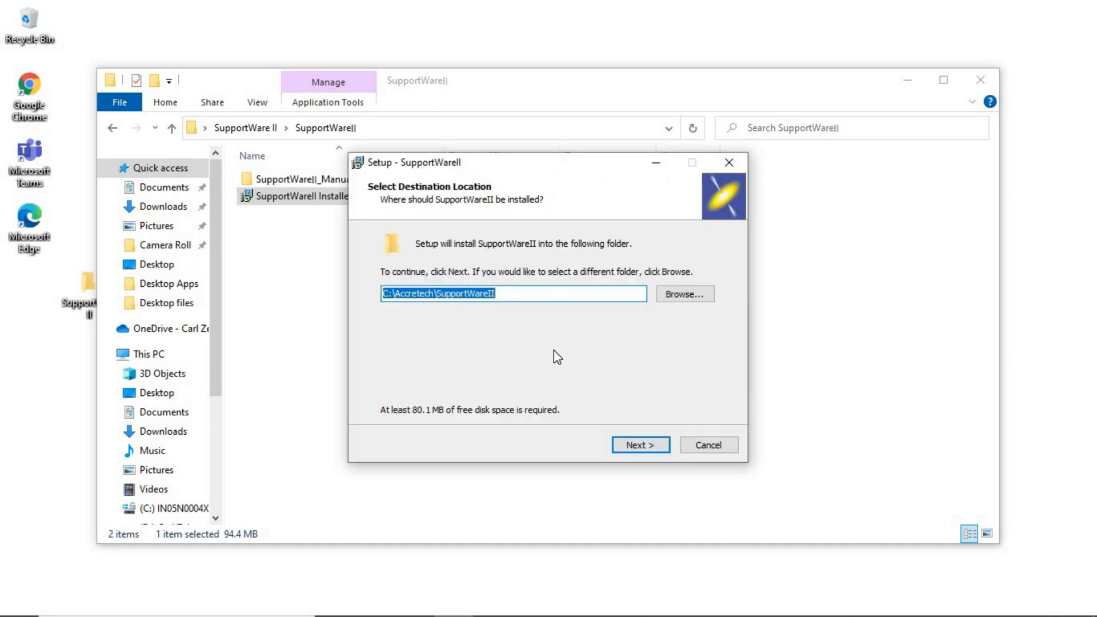
mouse_move(642, 408)
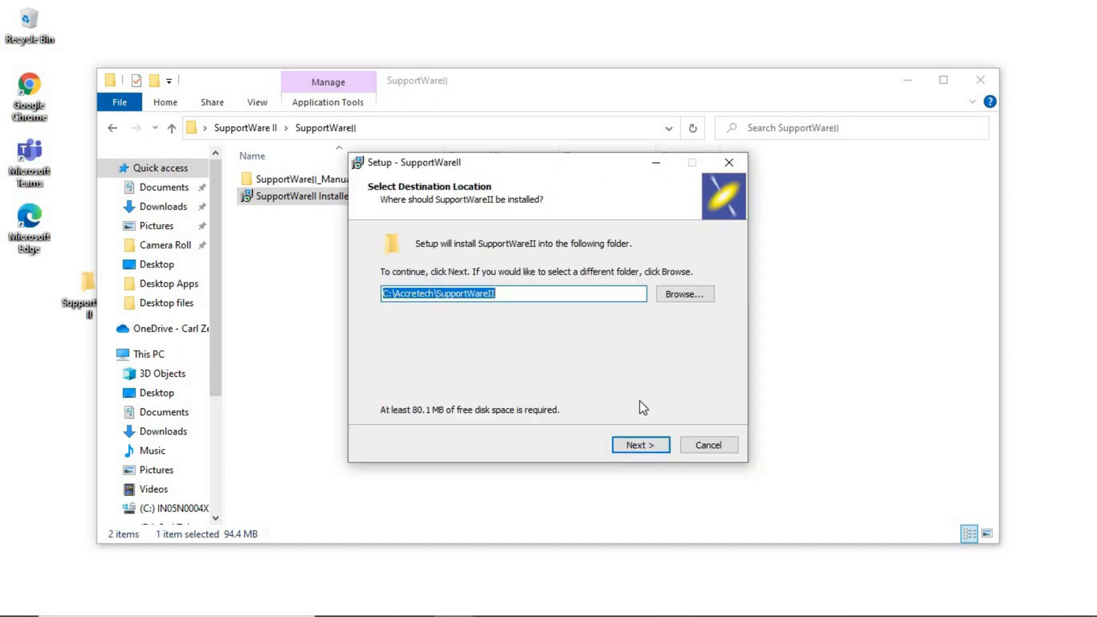
left_click(638, 445)
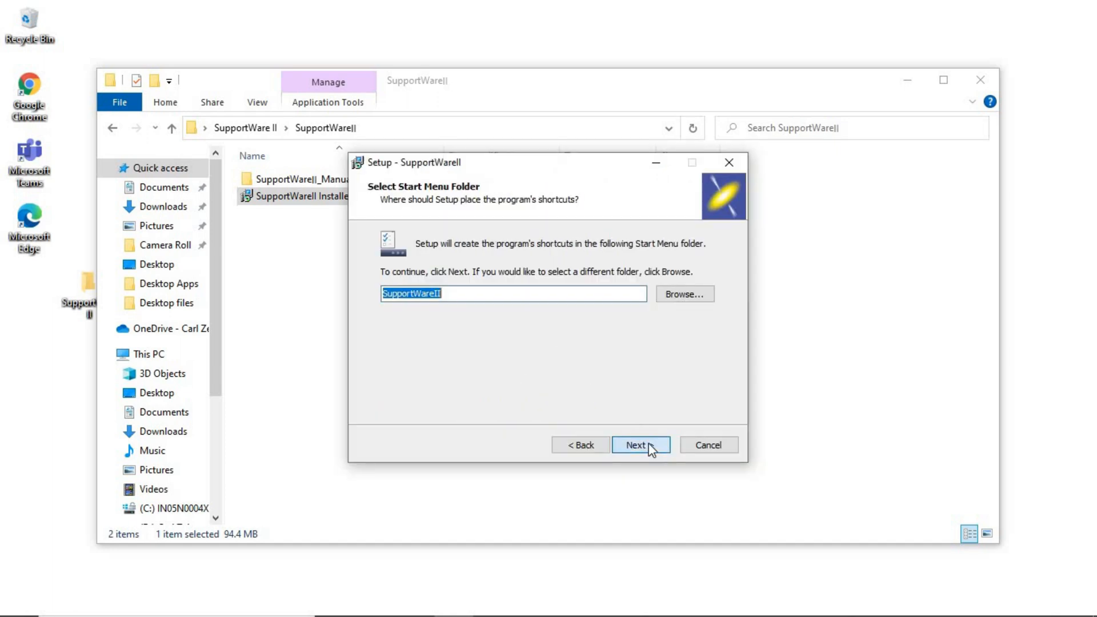
left_click(639, 445)
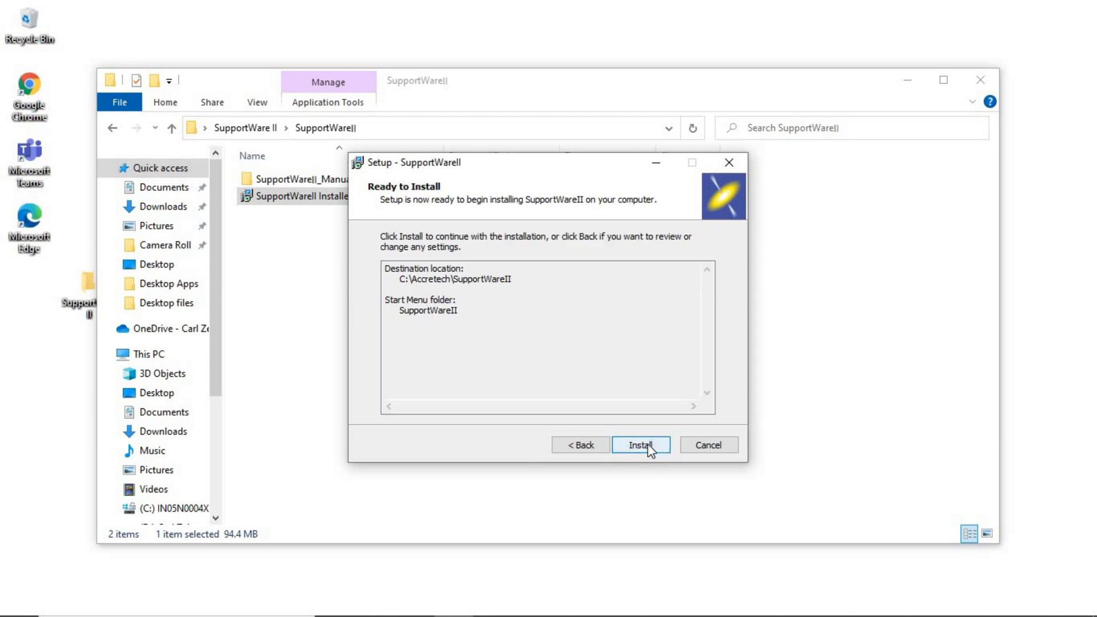
left_click(639, 445)
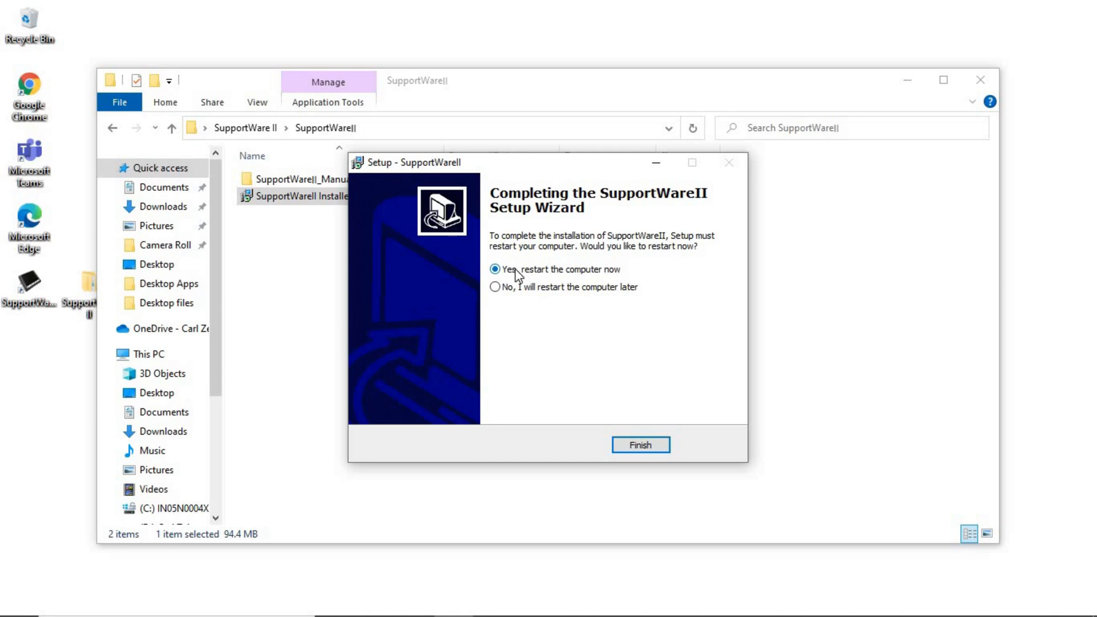
mouse_move(539, 282)
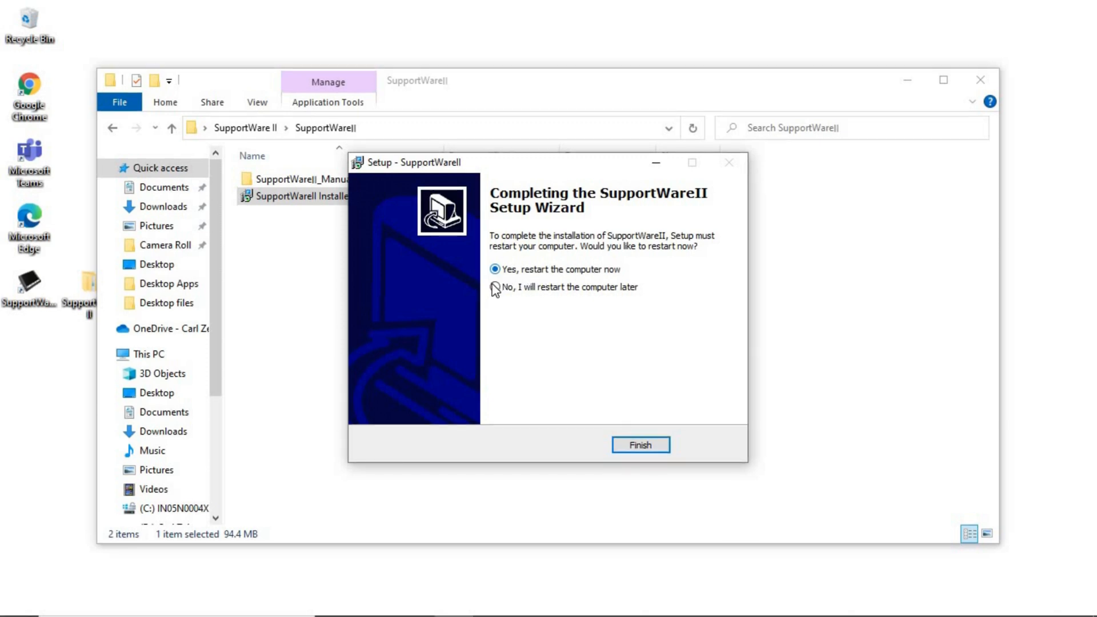
Step: Choose to restart the computer later and close the setup wizard
left_click(496, 288)
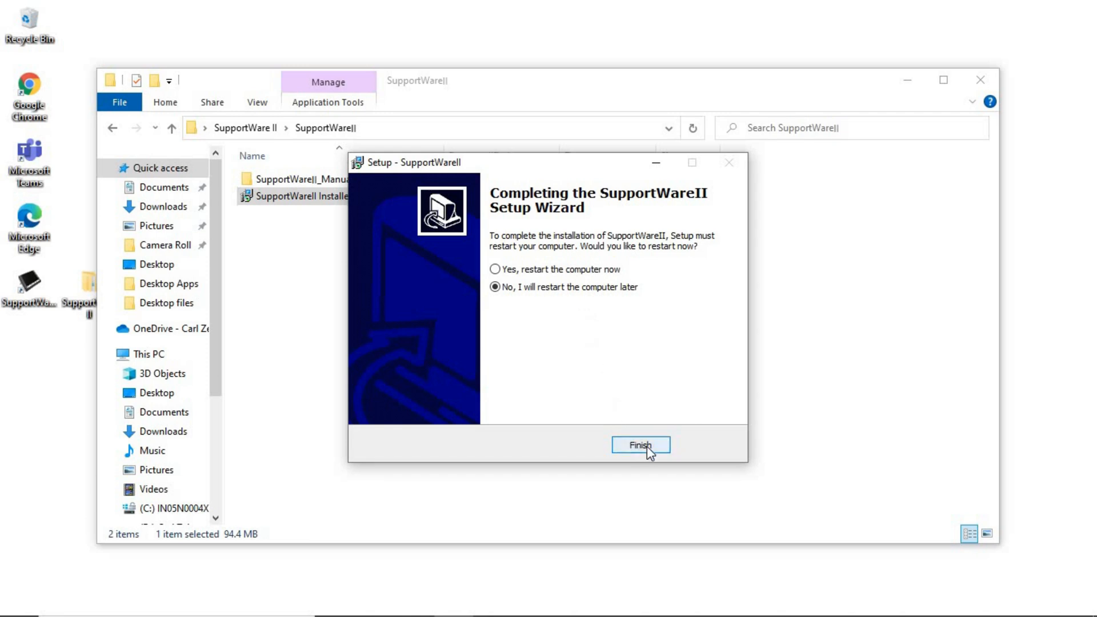
left_click(639, 445)
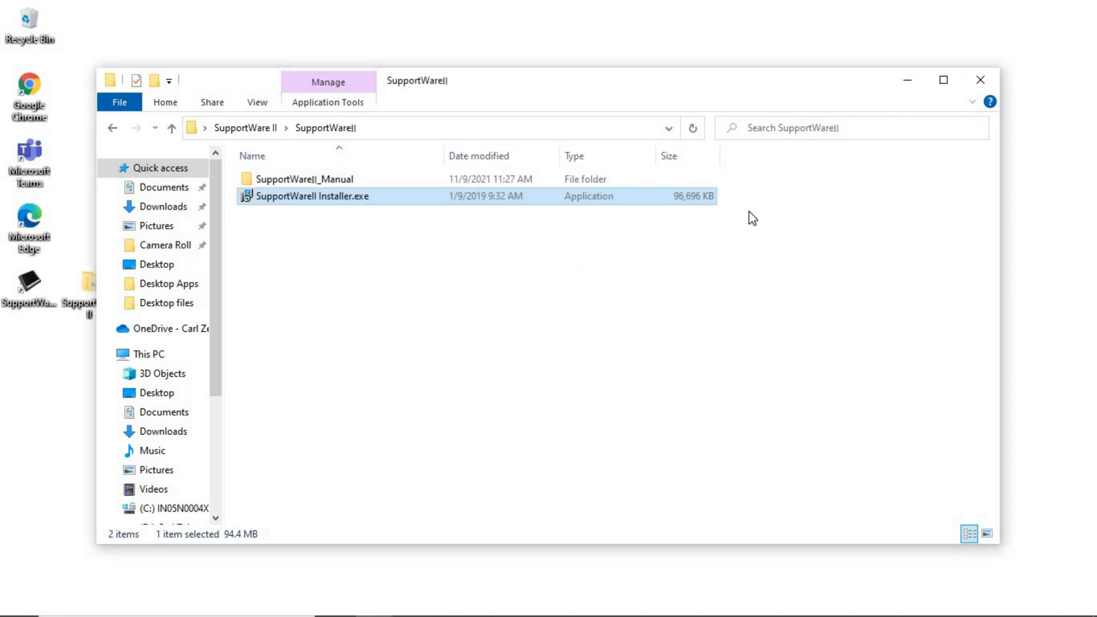
Step: Close File Explorer and launch SupportWareII from its desktop shortcut
left_click(980, 79)
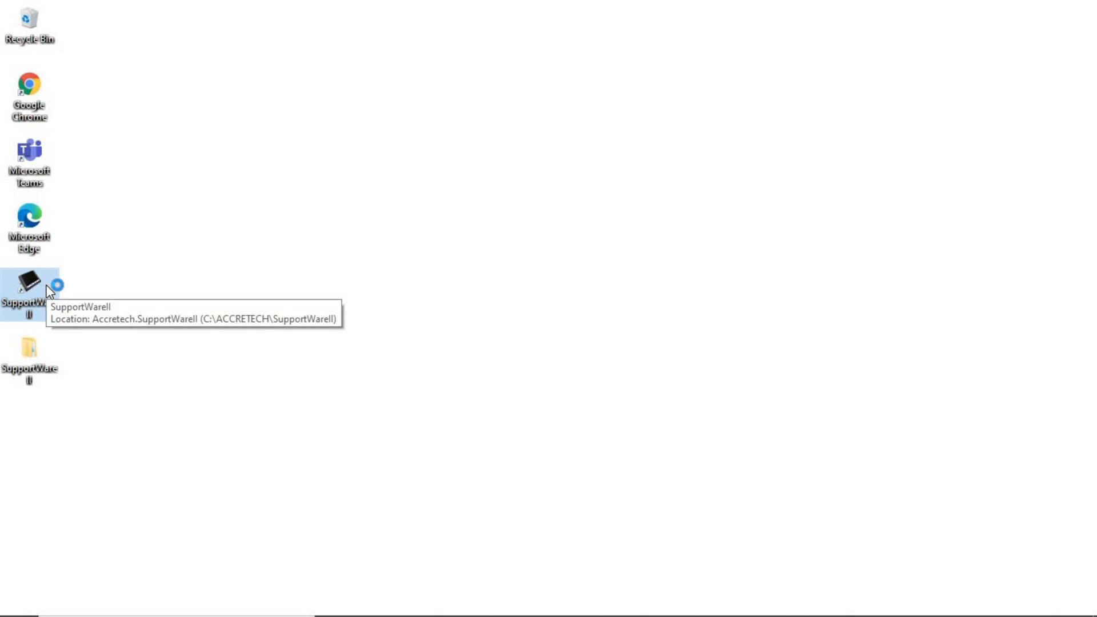
mouse_move(47, 289)
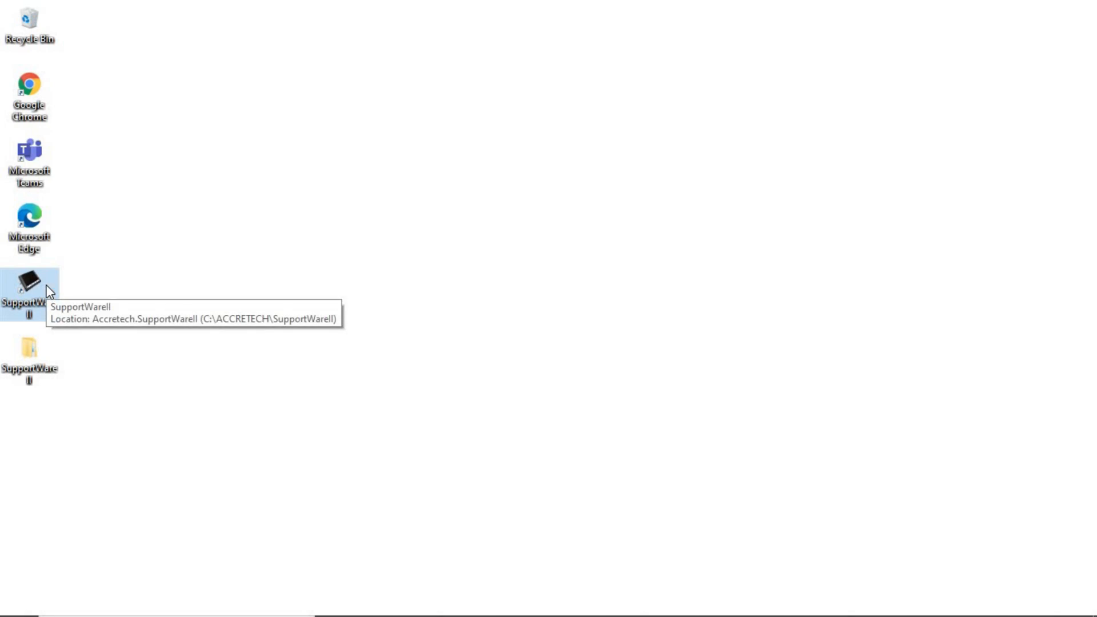
double_click(29, 285)
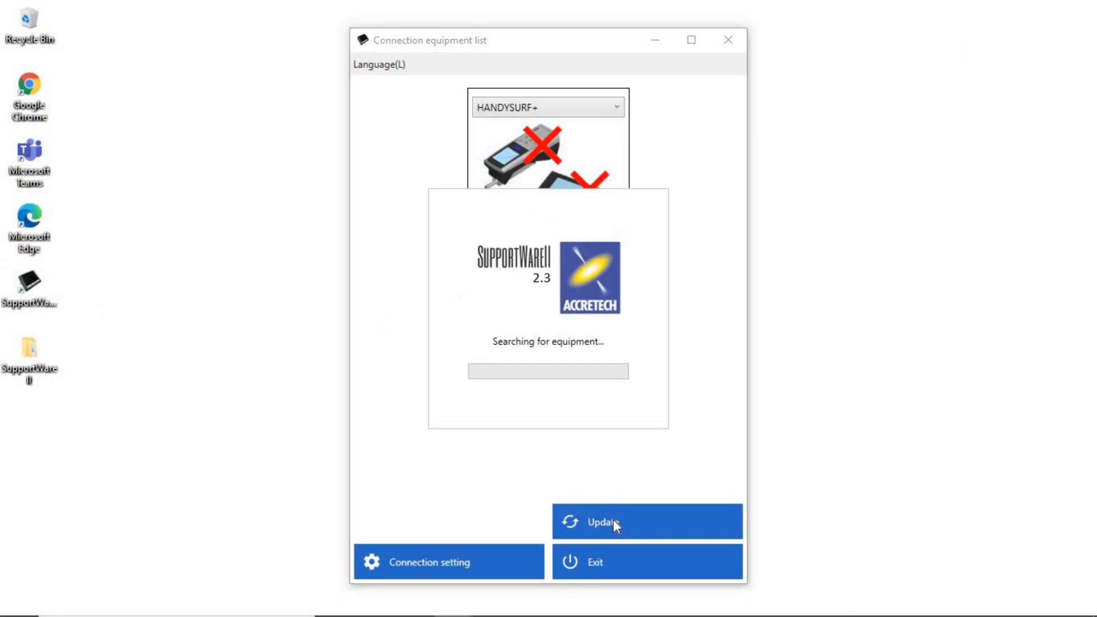
Step: Add a connection named 'ZEISS INDIA' to HANDYSURF+ with equipment ID 0
left_click(611, 521)
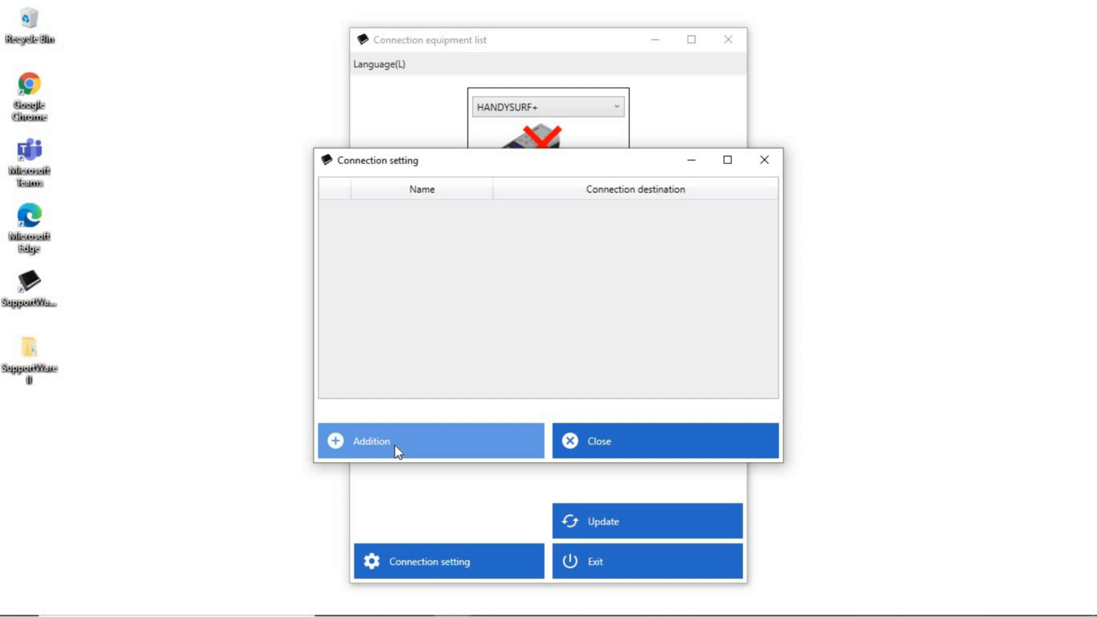
left_click(371, 440)
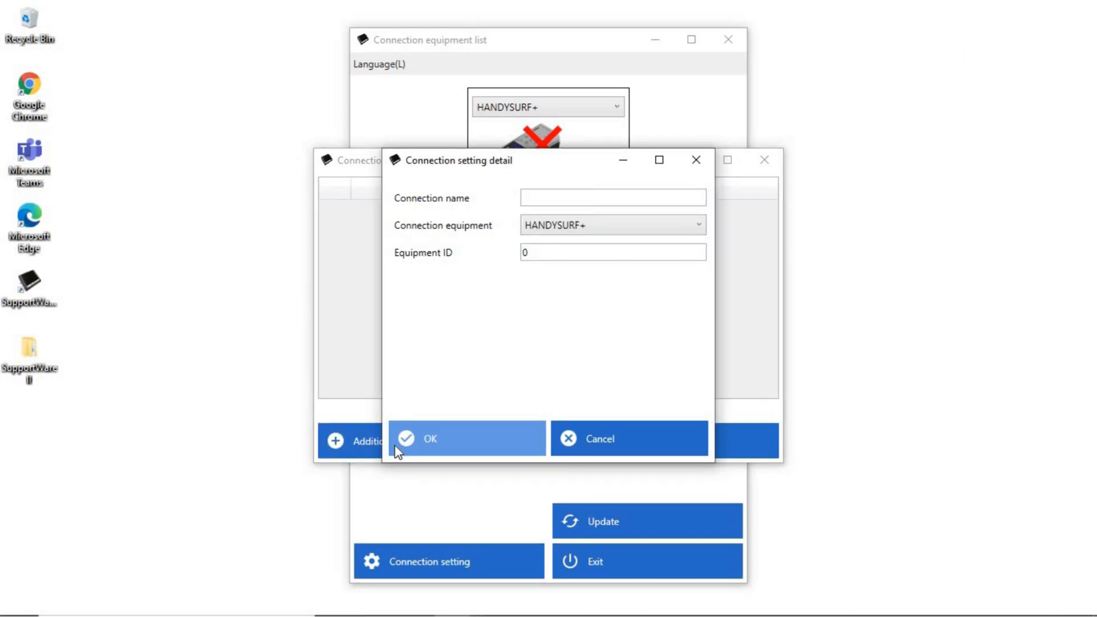
mouse_move(614, 222)
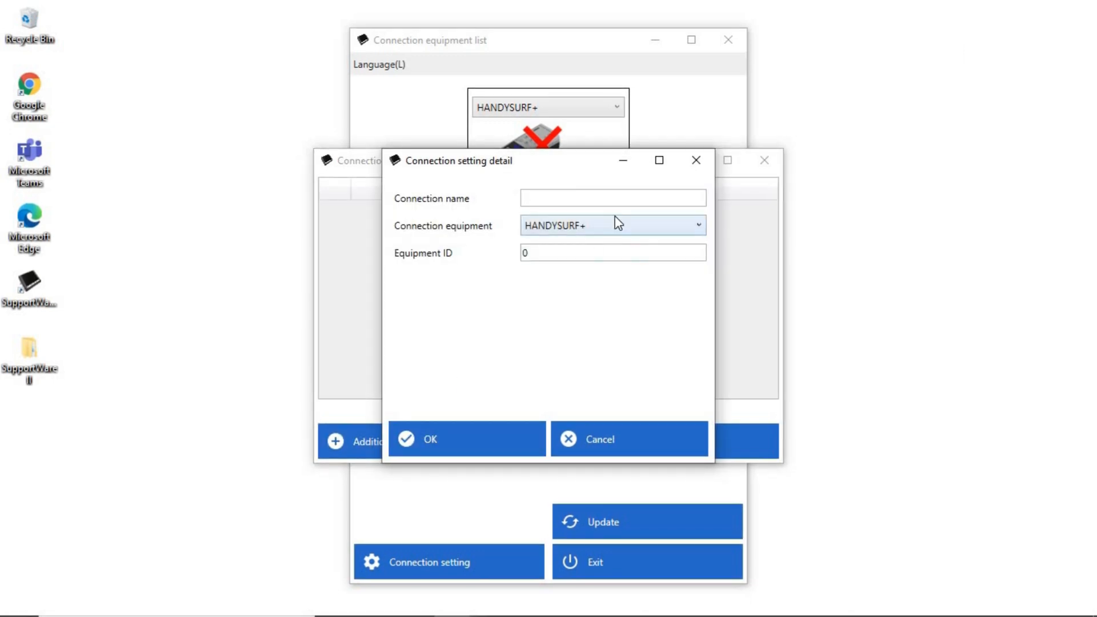
type("Z")
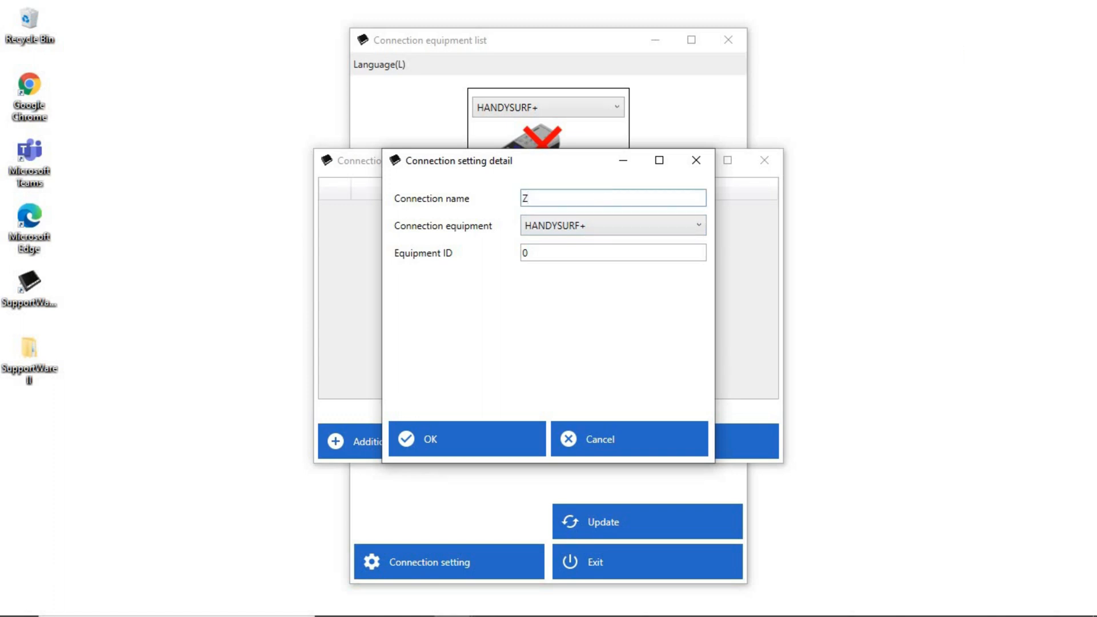
type("EISS IND")
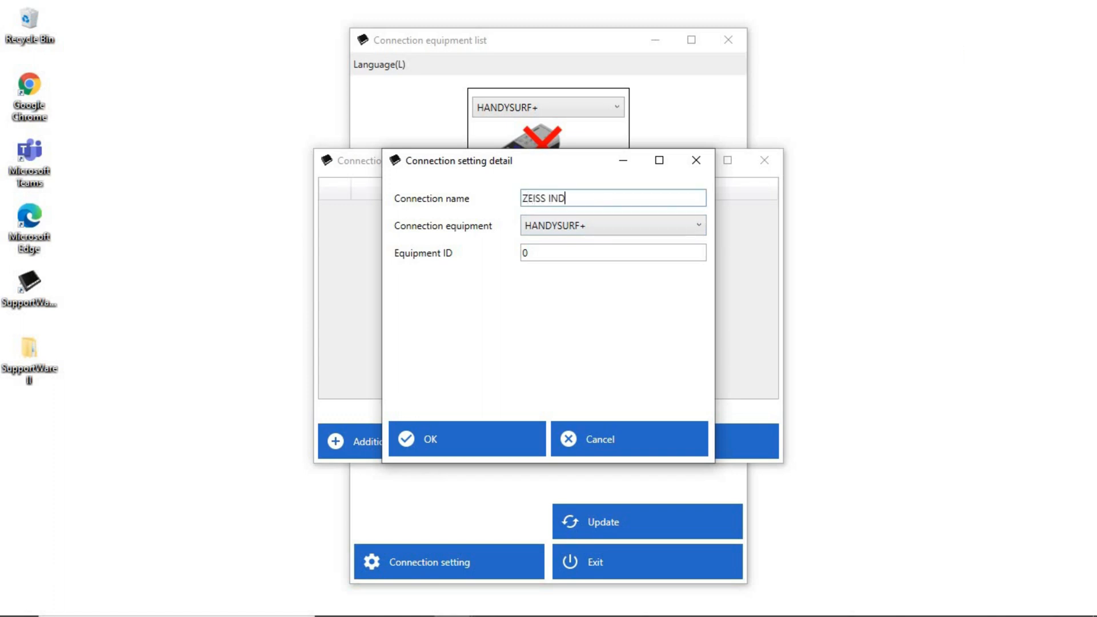
left_click(695, 224)
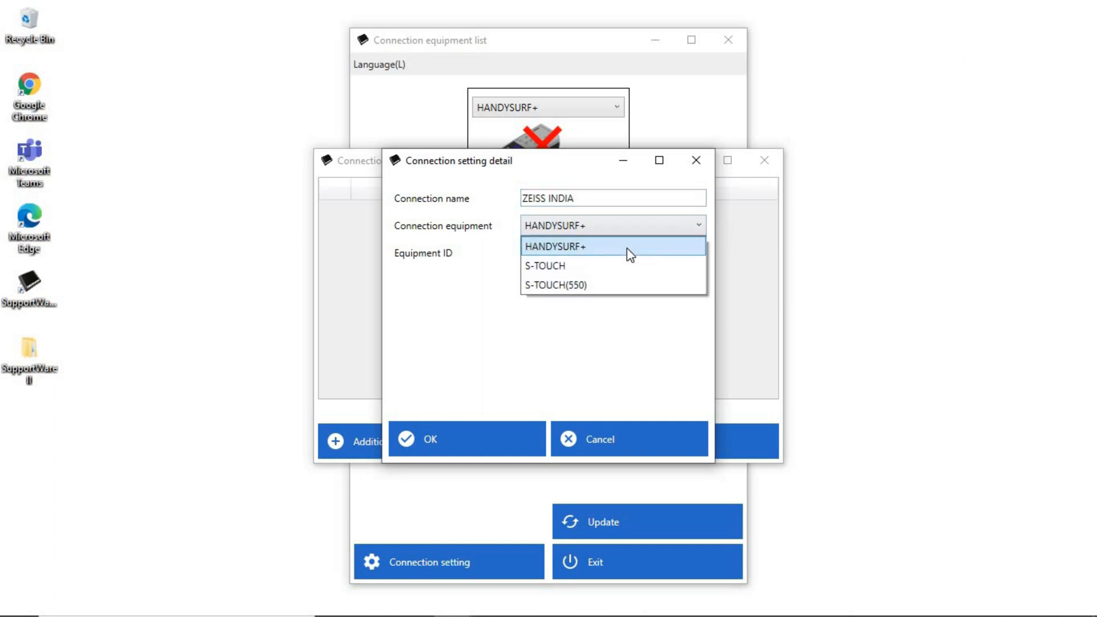
left_click(553, 247)
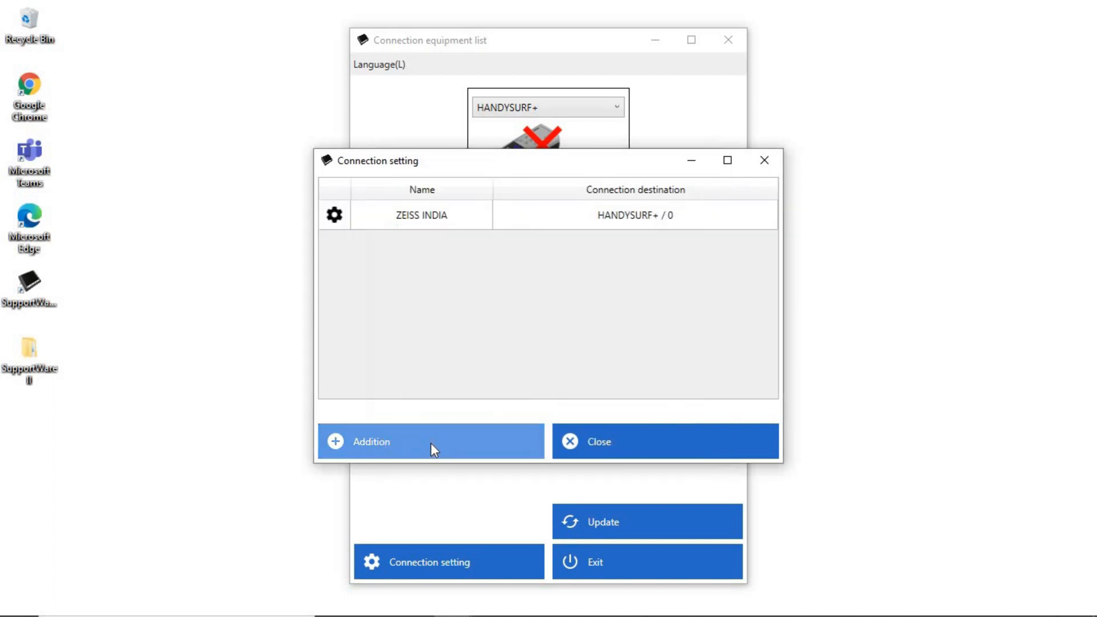
mouse_move(596, 441)
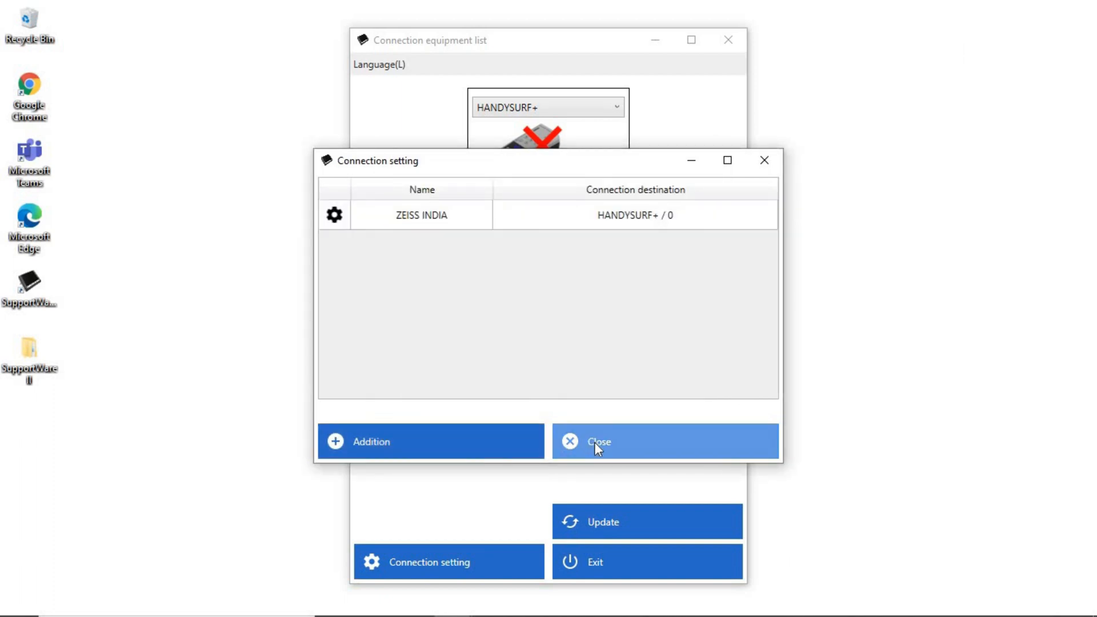
Step: Close the connection settings and refresh the list to show the ZEISS INDIA HANDYSURF+ device
left_click(598, 441)
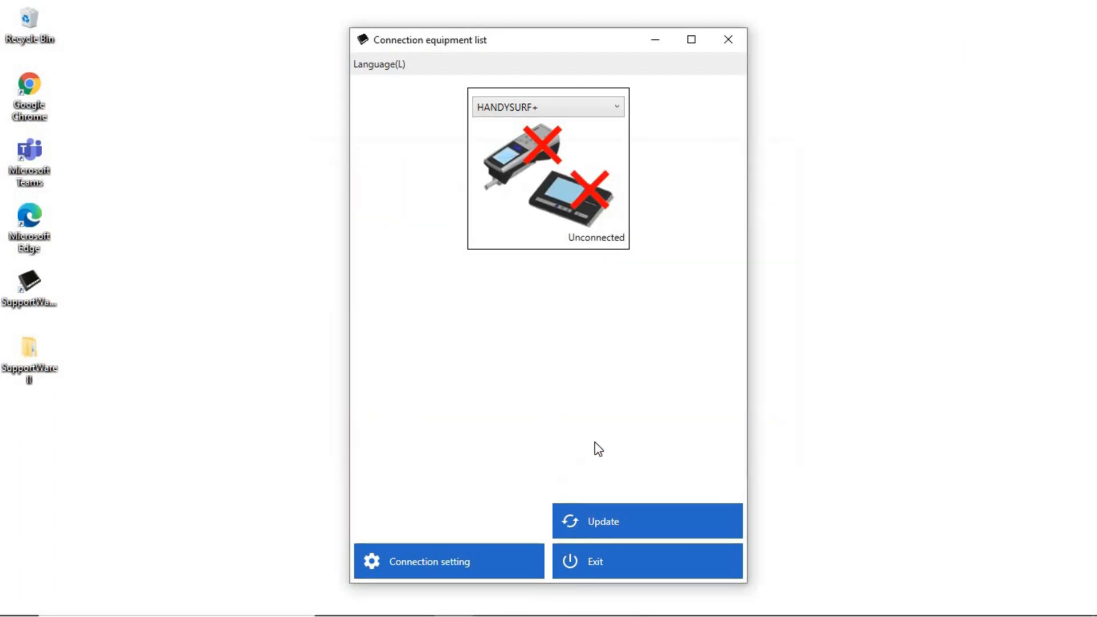
left_click(615, 107)
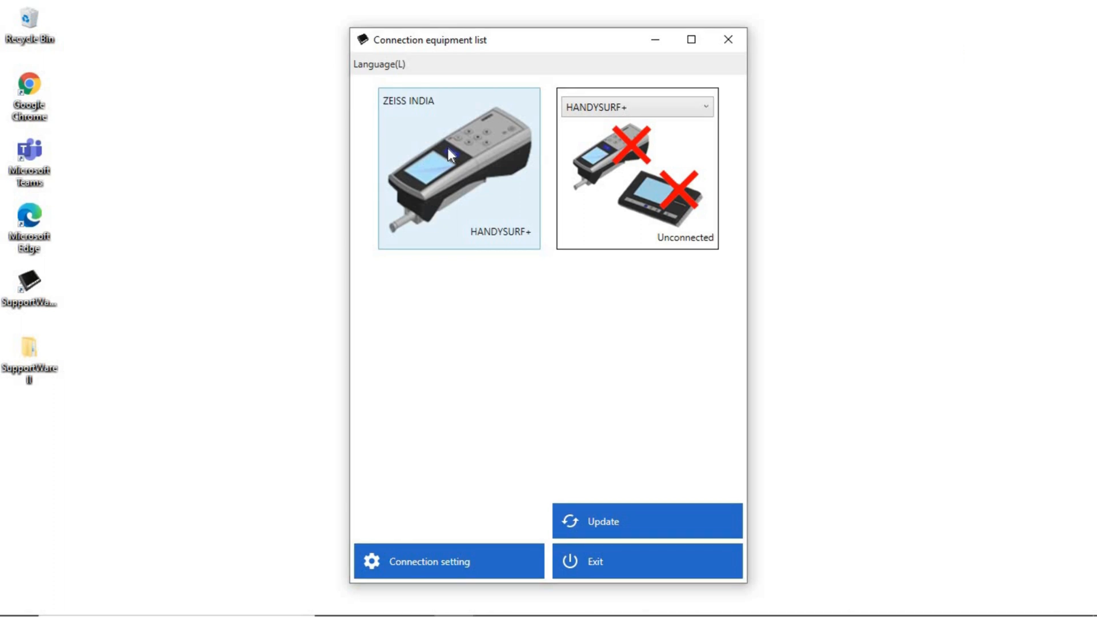
Step: Open the ZEISS INDIA HANDYSURF+ device and its inspection certificate output settings
left_click(458, 168)
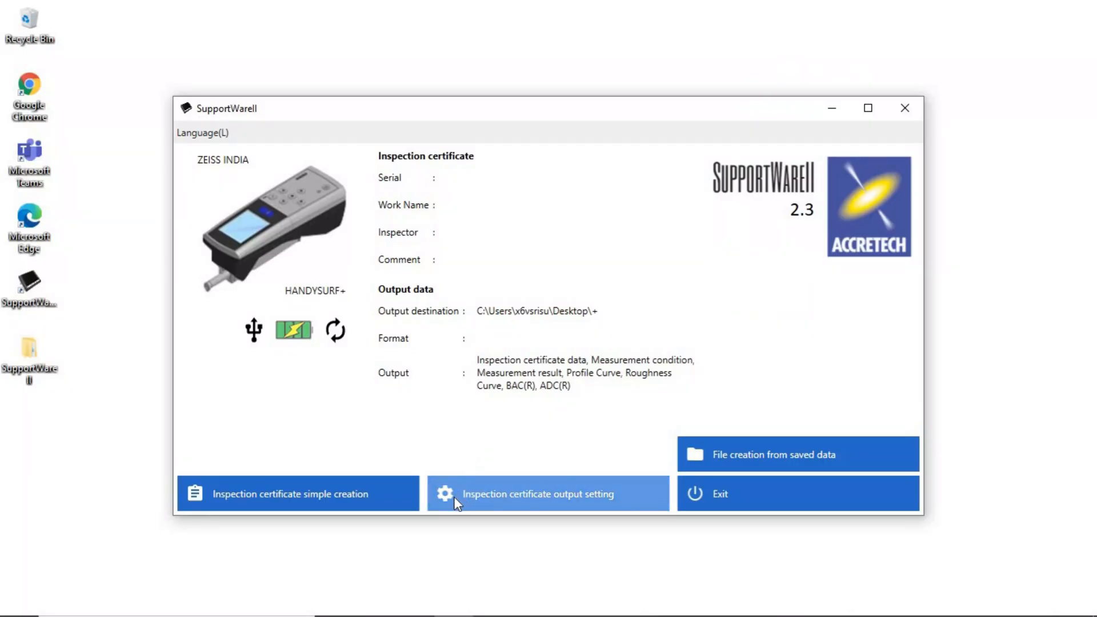
left_click(537, 494)
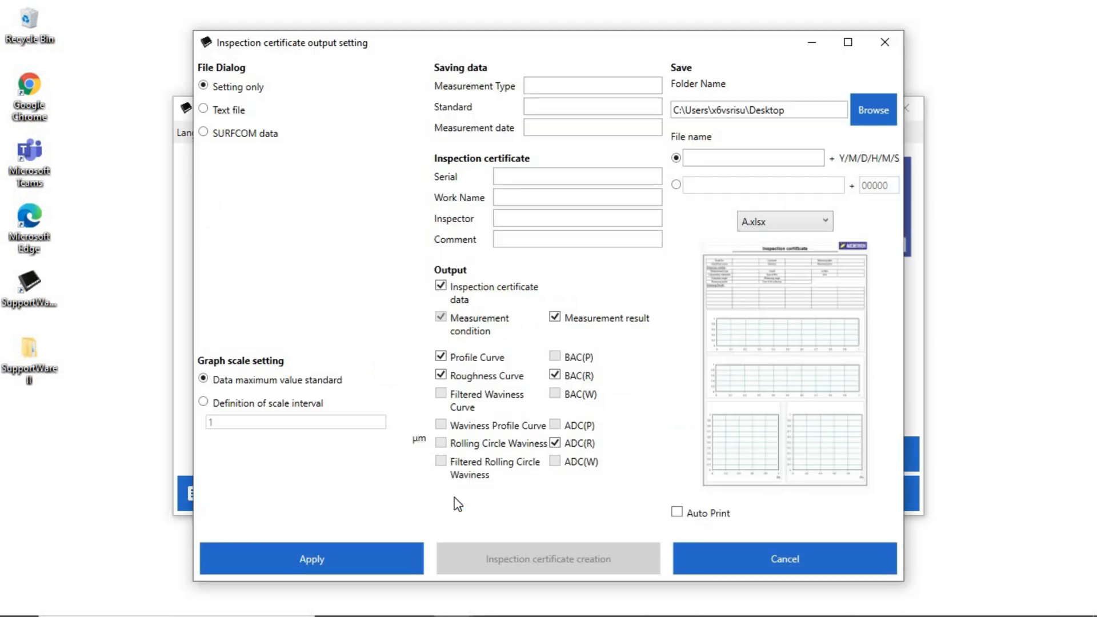
mouse_move(449, 166)
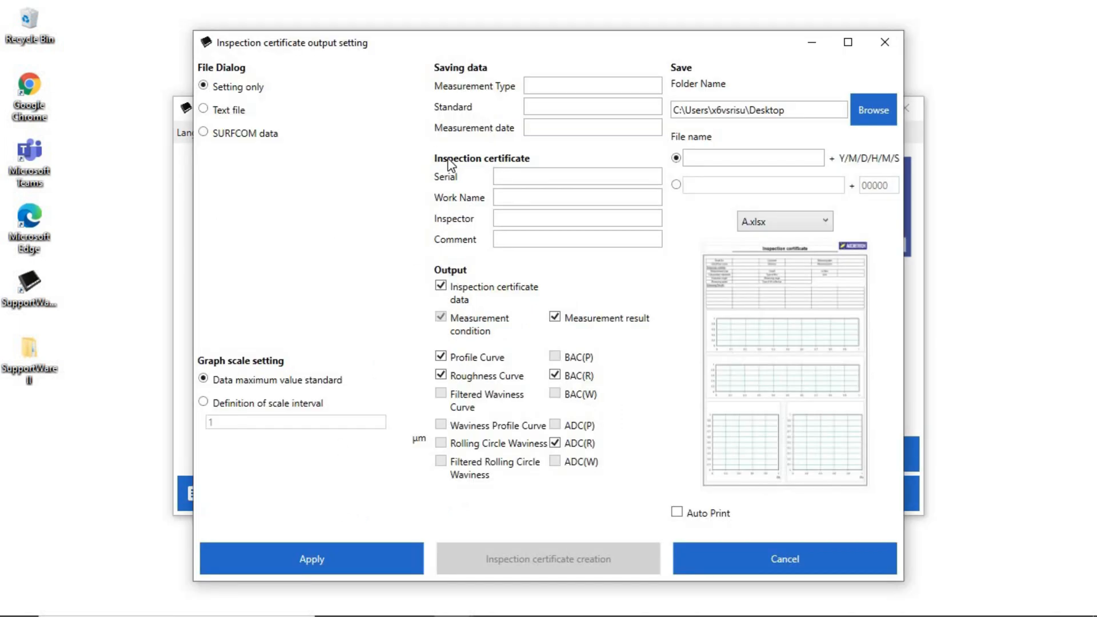
Step: Fill in serial SL007, work name 'SURFACE FINISH' and inspector 'RAVI'
left_click(577, 176)
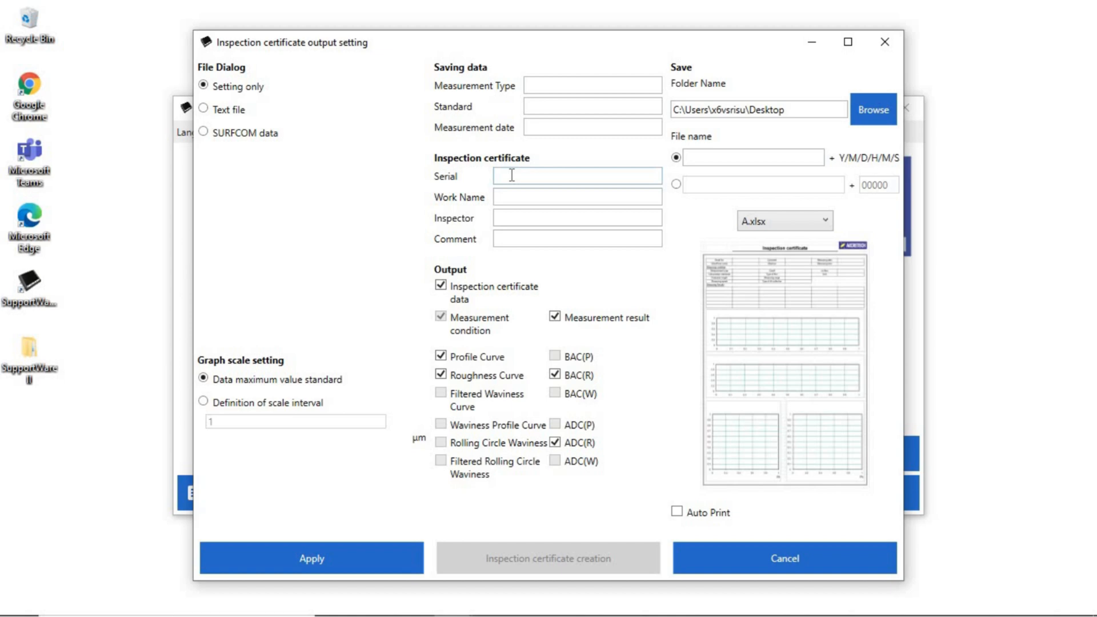
type("SL")
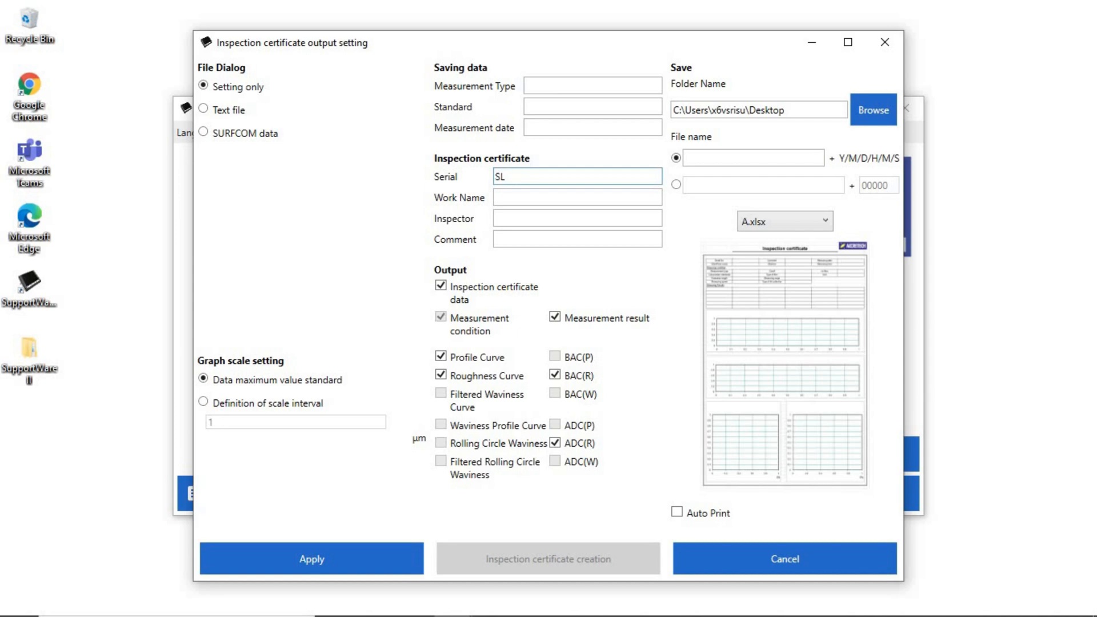
type("007")
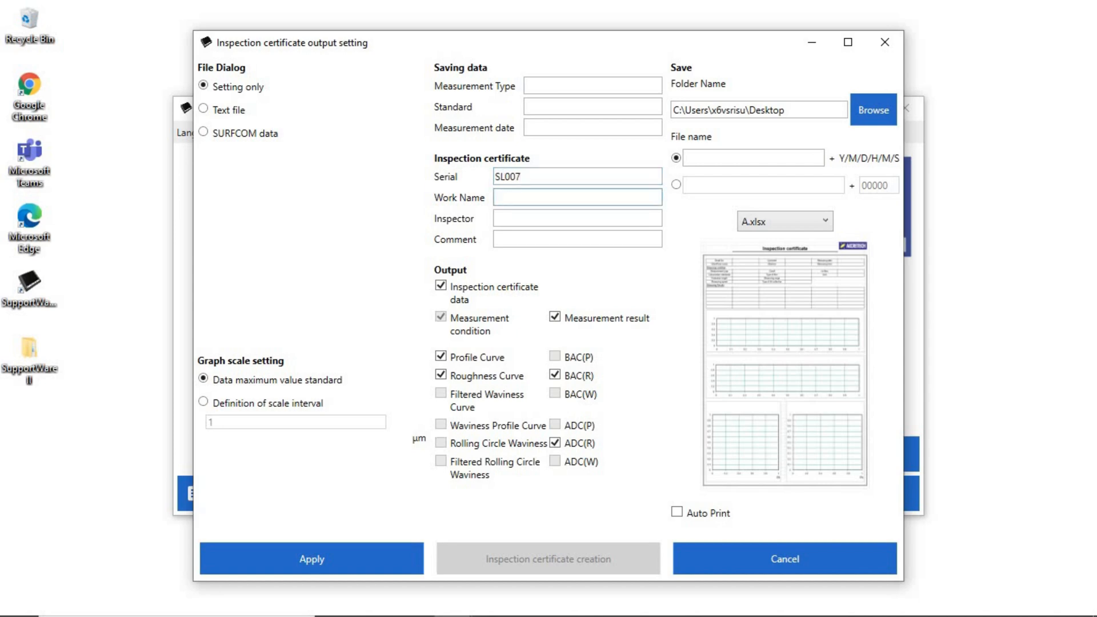
type("SURF")
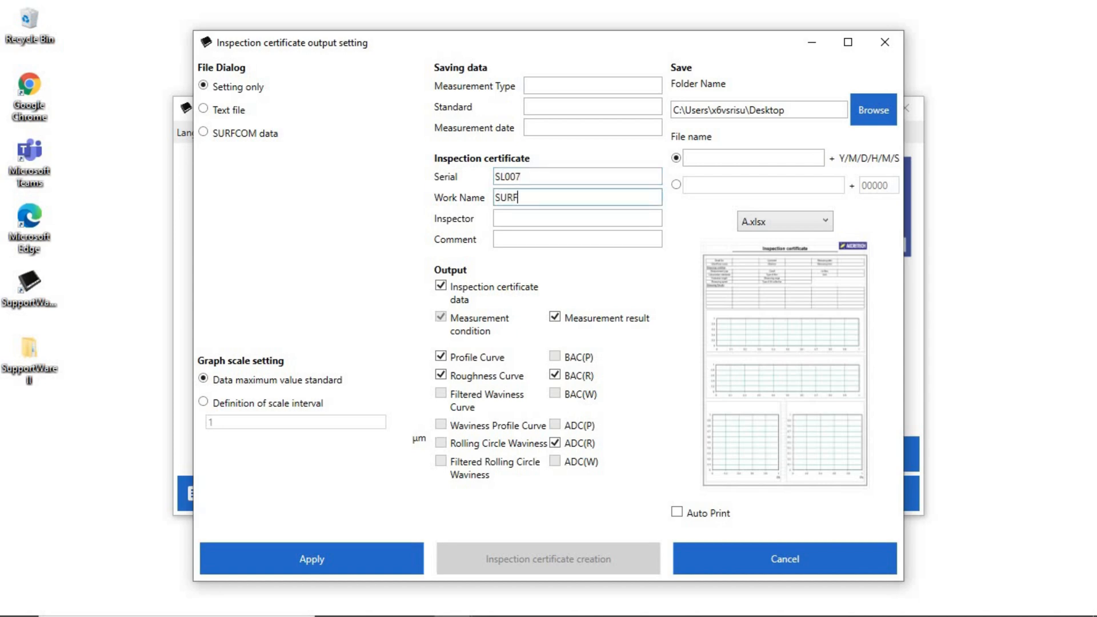
type("ACE F")
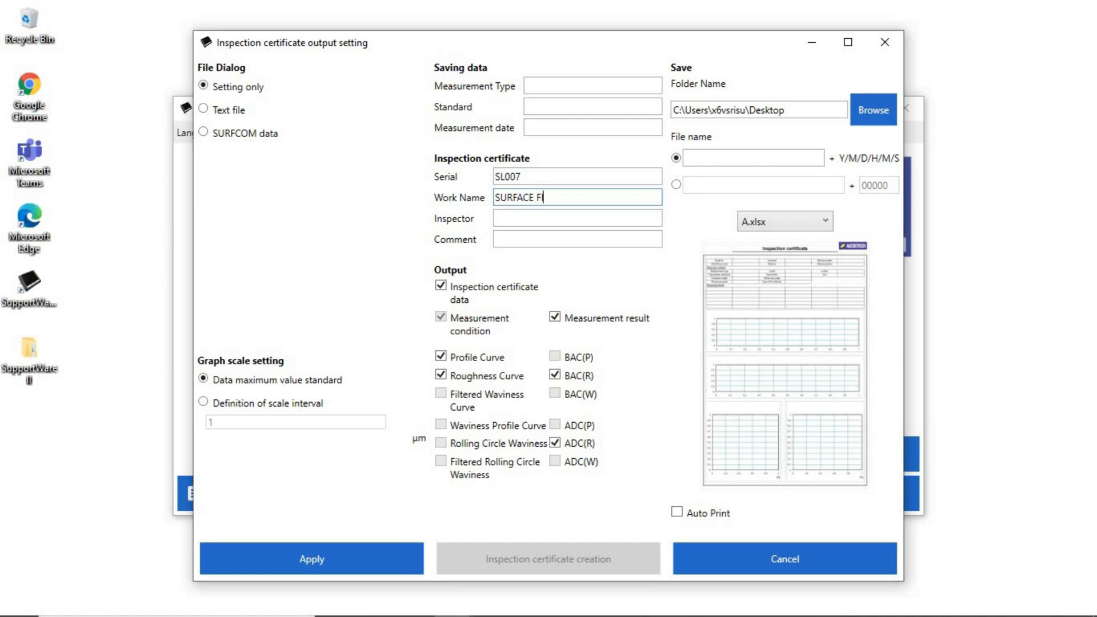
type("INISH")
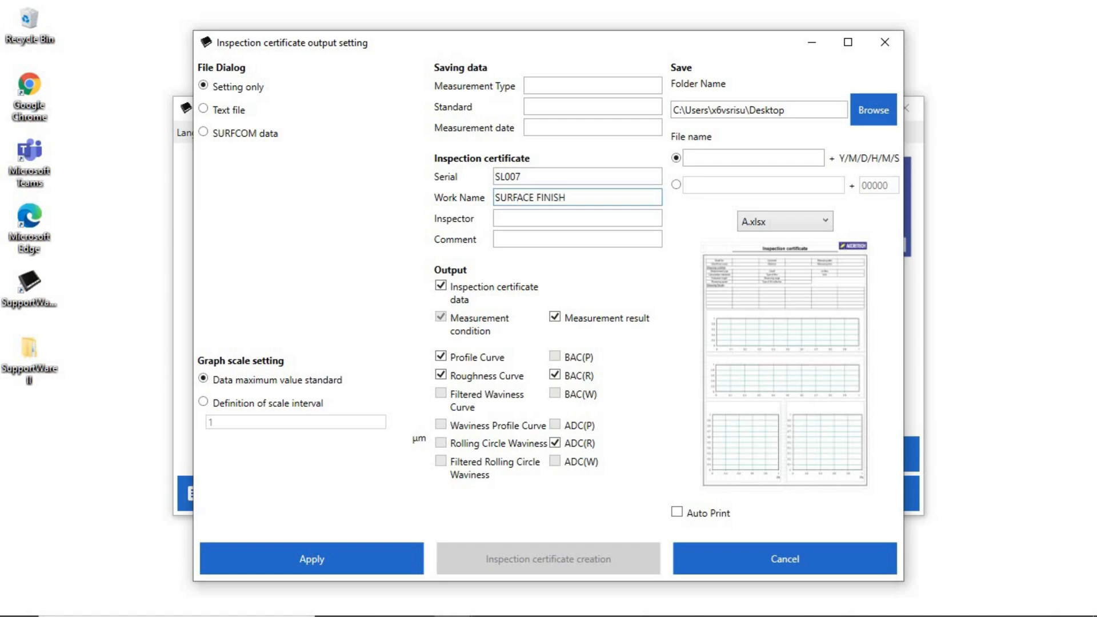
type("R")
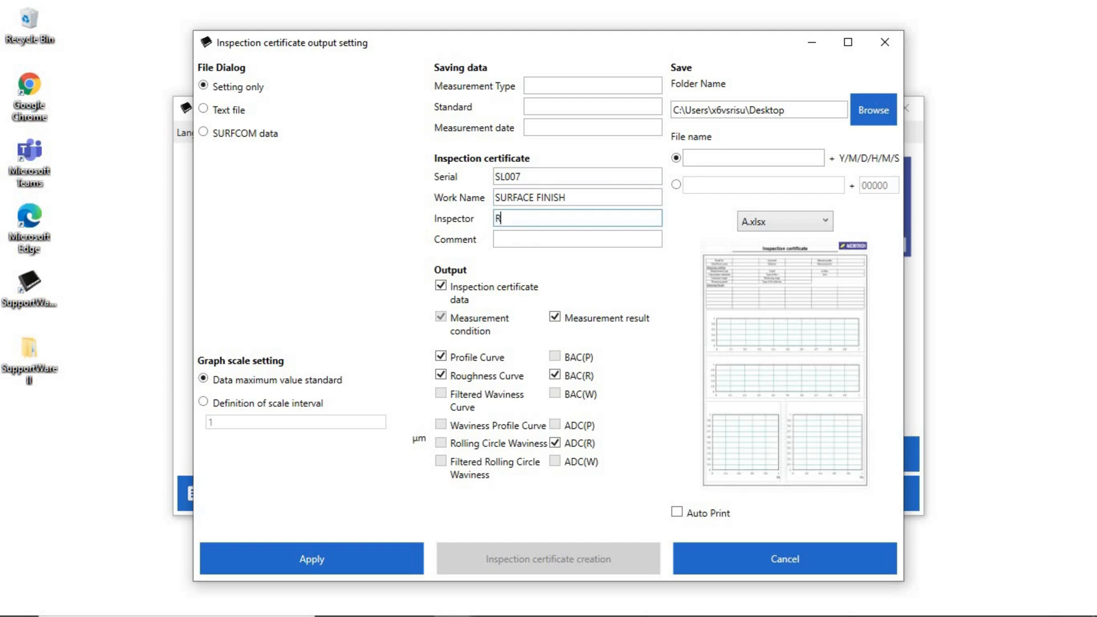
type("A")
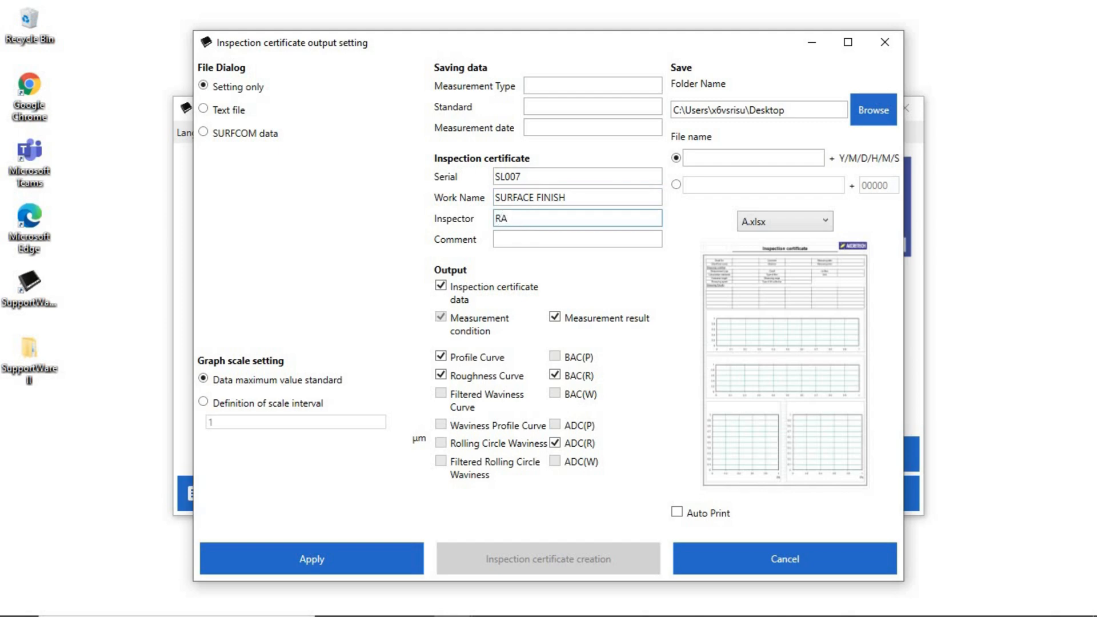
type("VI")
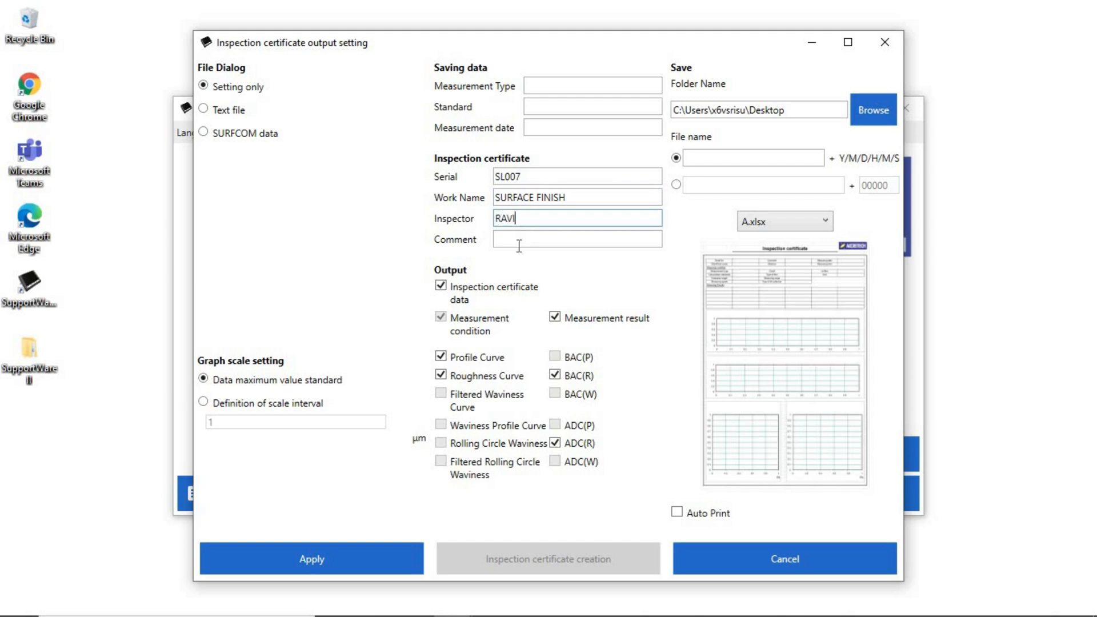
left_click(576, 239)
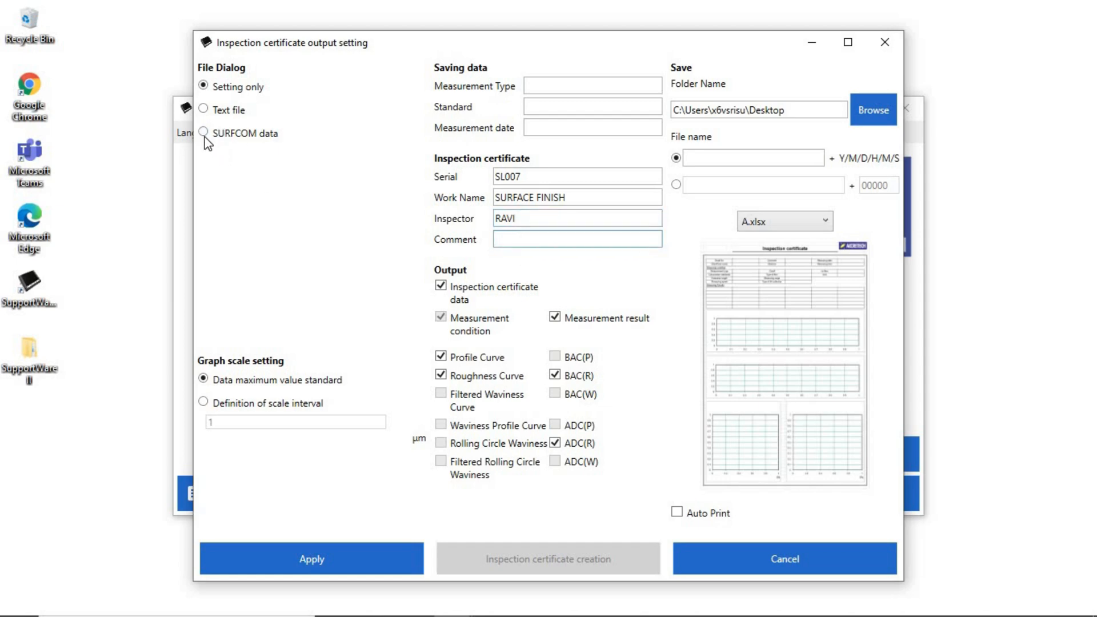
Step: Select SURFCOM as the data source and load measurement record 1
left_click(204, 133)
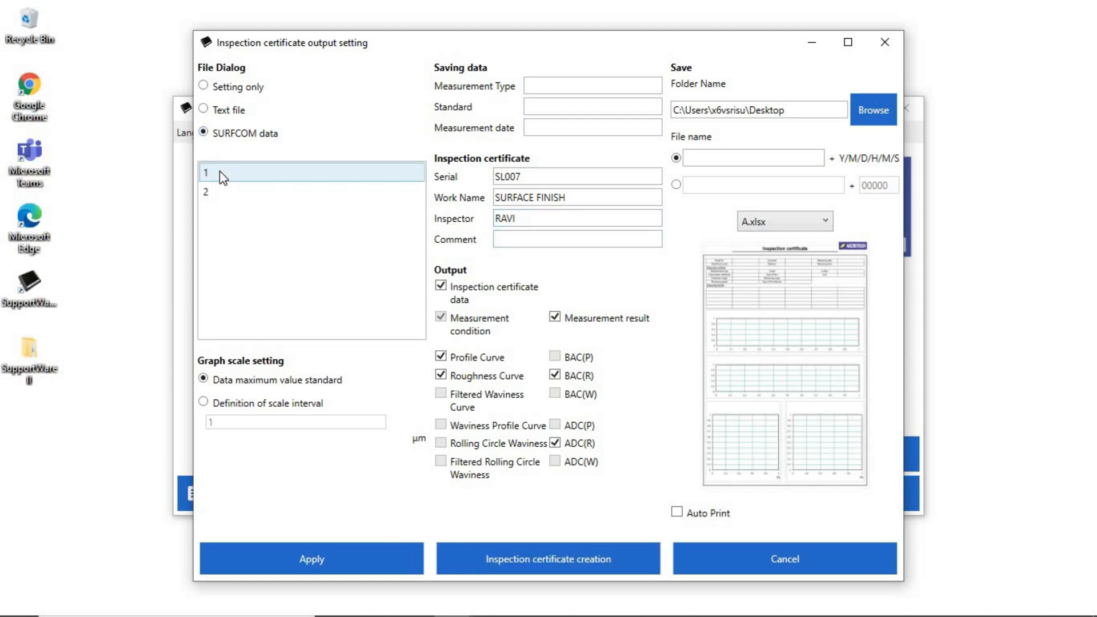
left_click(548, 558)
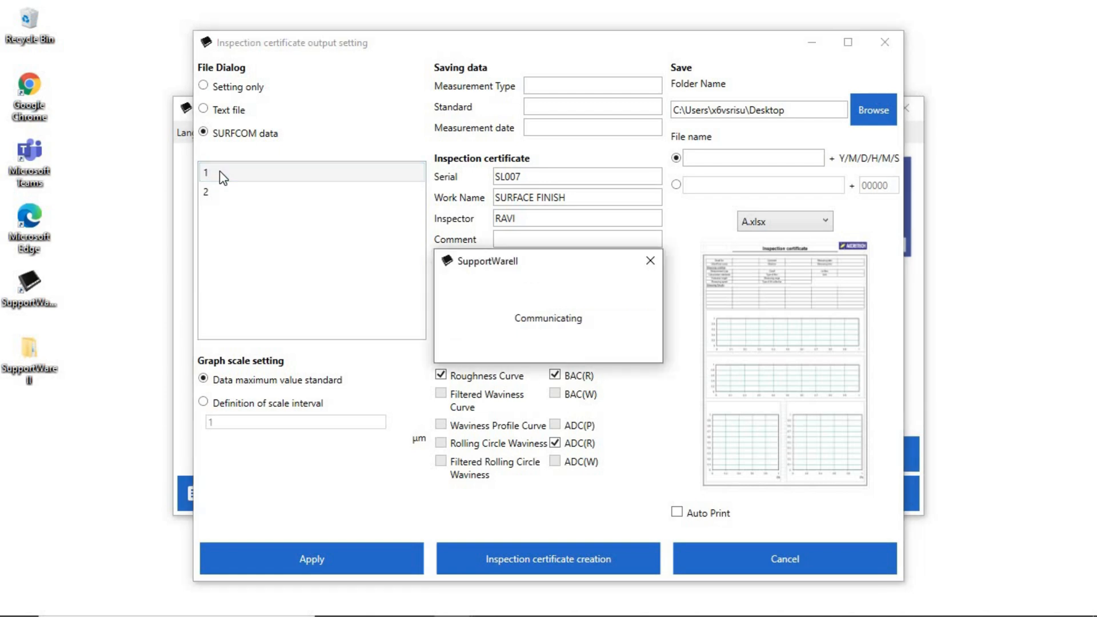
mouse_move(510, 320)
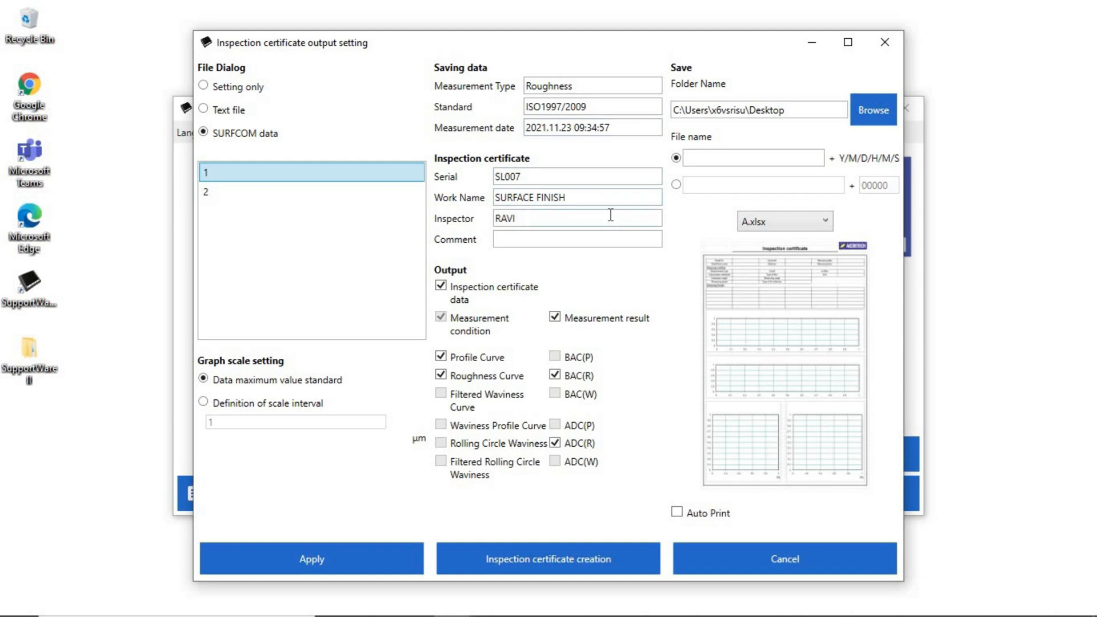
mouse_move(770, 146)
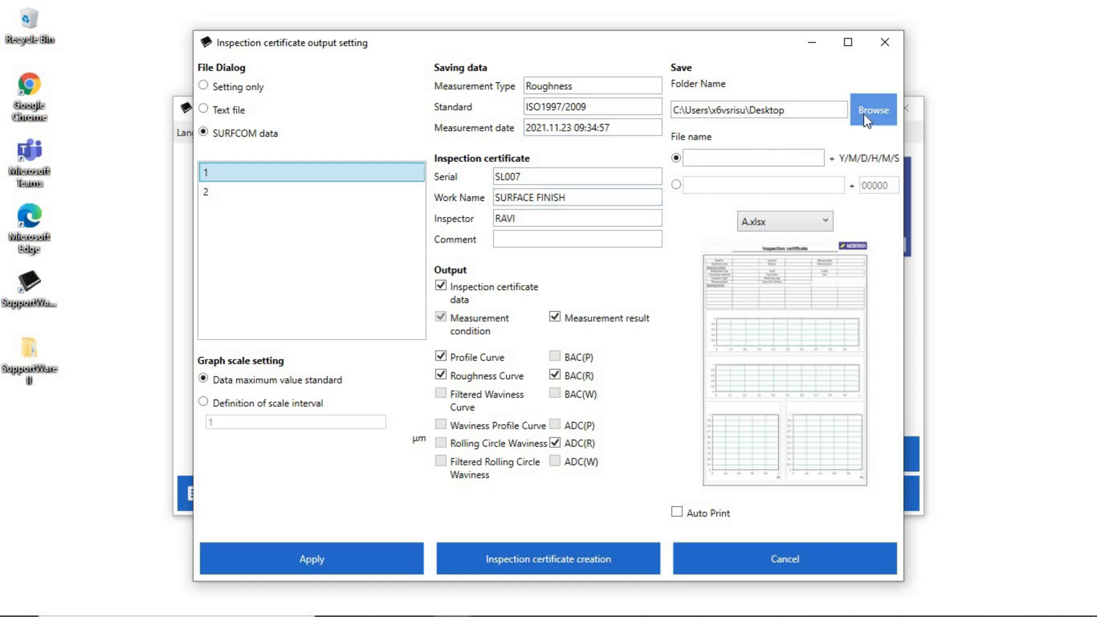
Step: Create a new folder named REPORTS on the Desktop and select it as the save folder
left_click(873, 109)
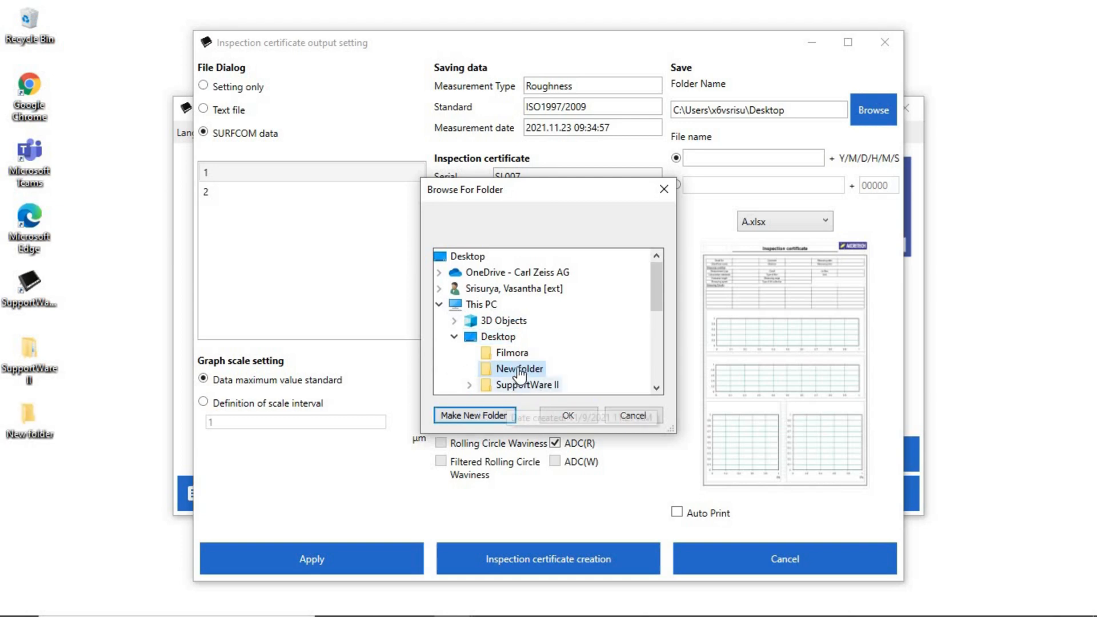
right_click(514, 369)
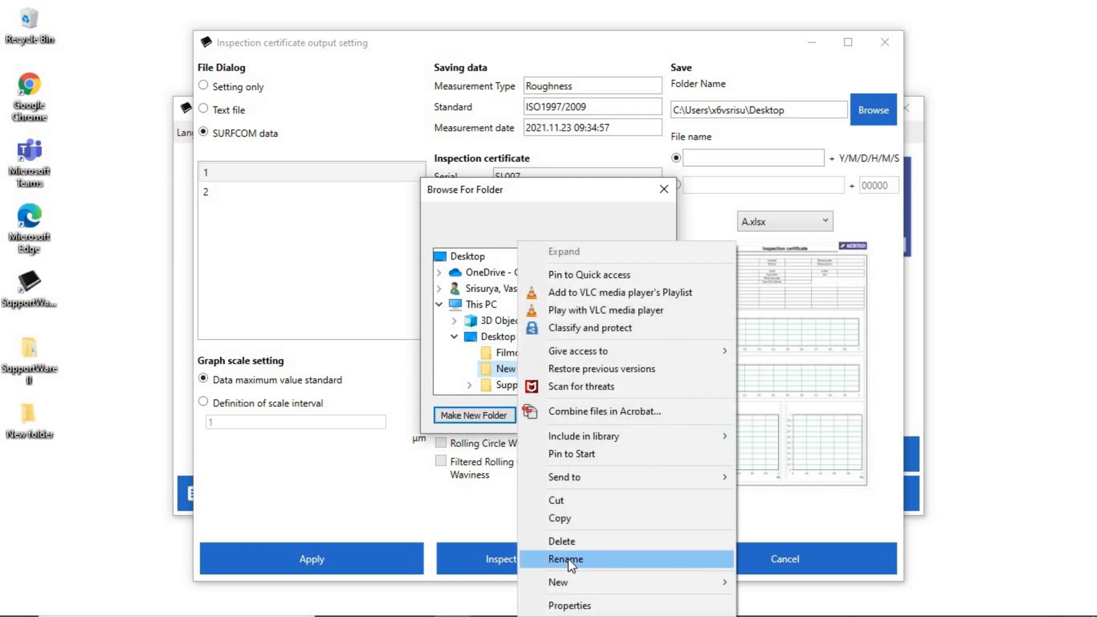
left_click(565, 559)
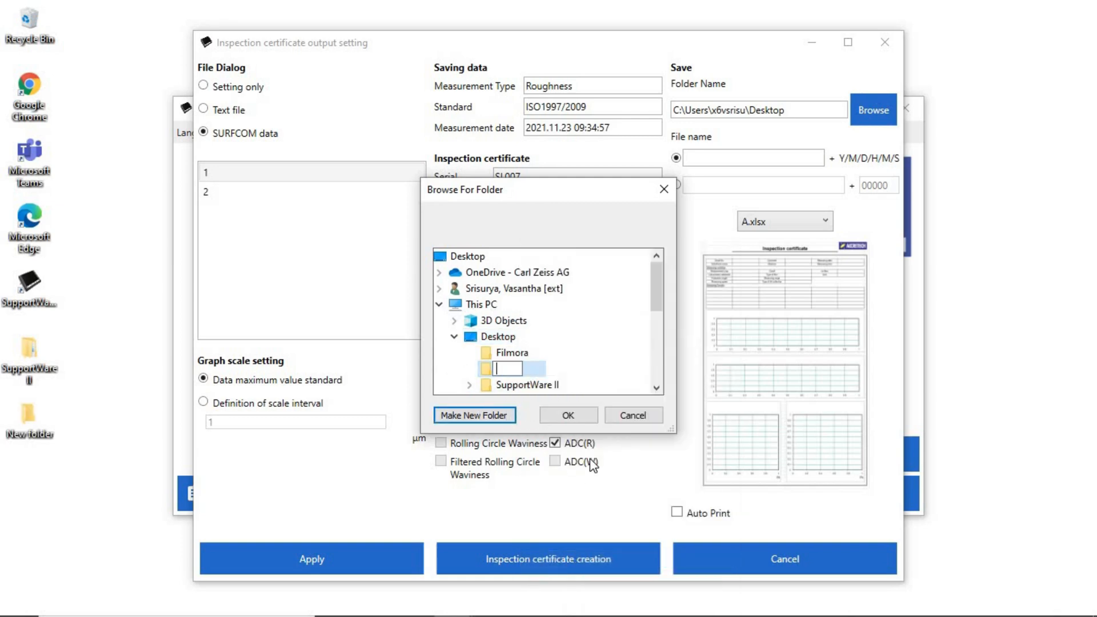
type("REPO")
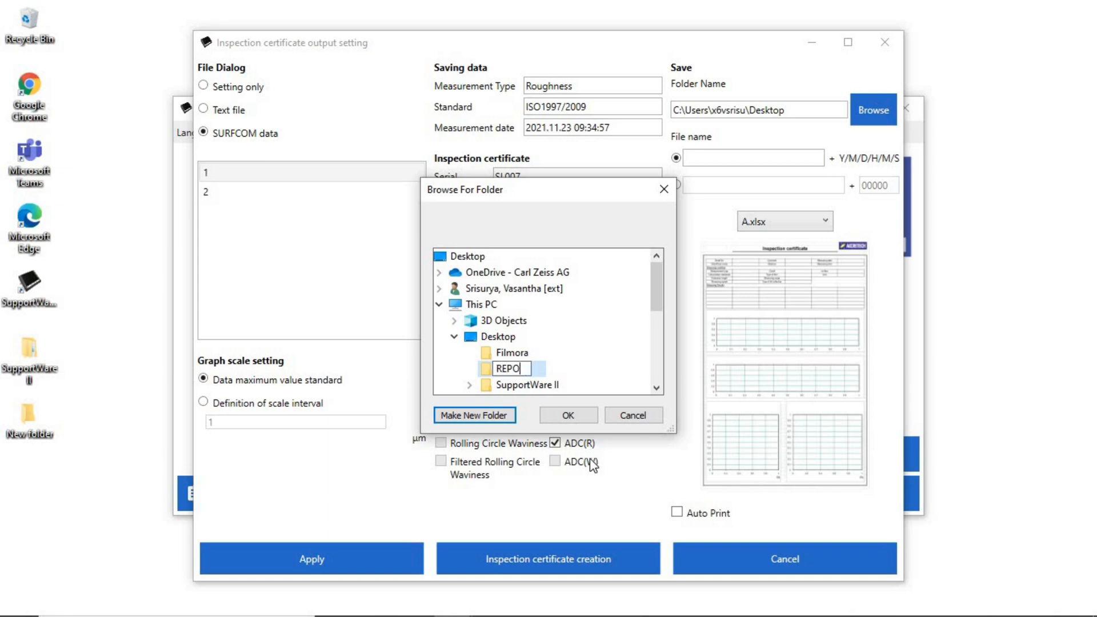
left_click(568, 415)
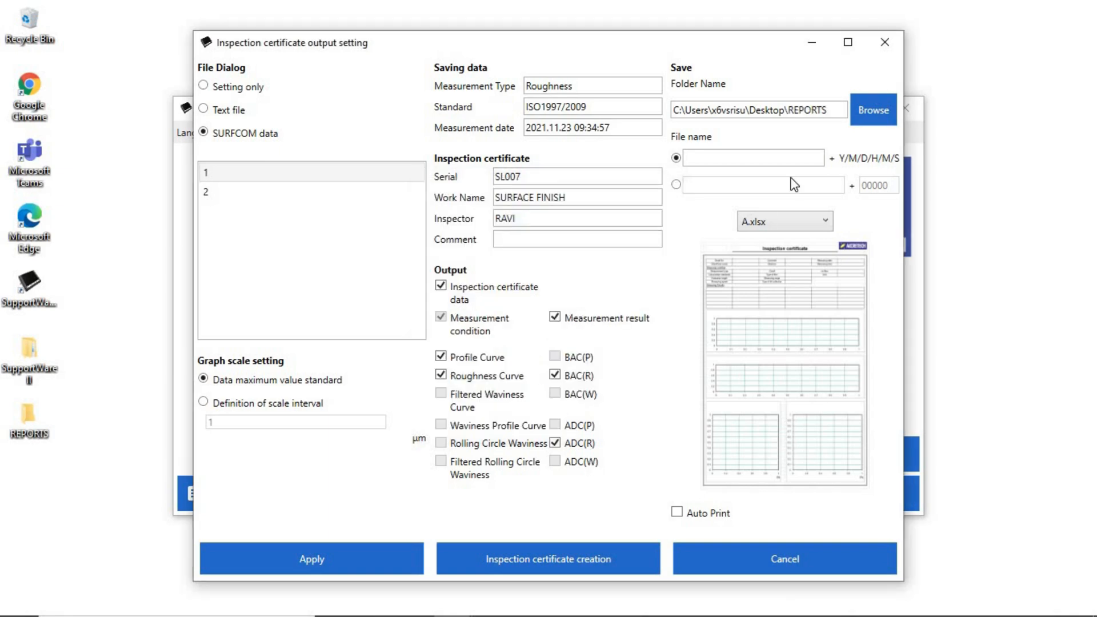
mouse_move(753, 158)
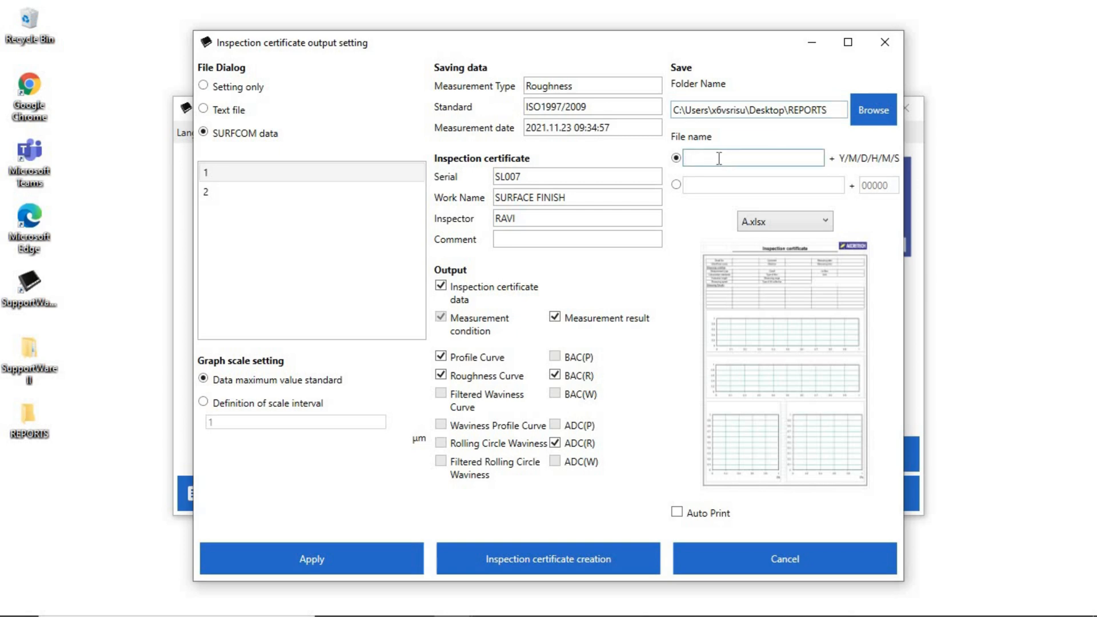
Step: Enter SURFACE FINISH PART 07 as the certificate file name
type("s")
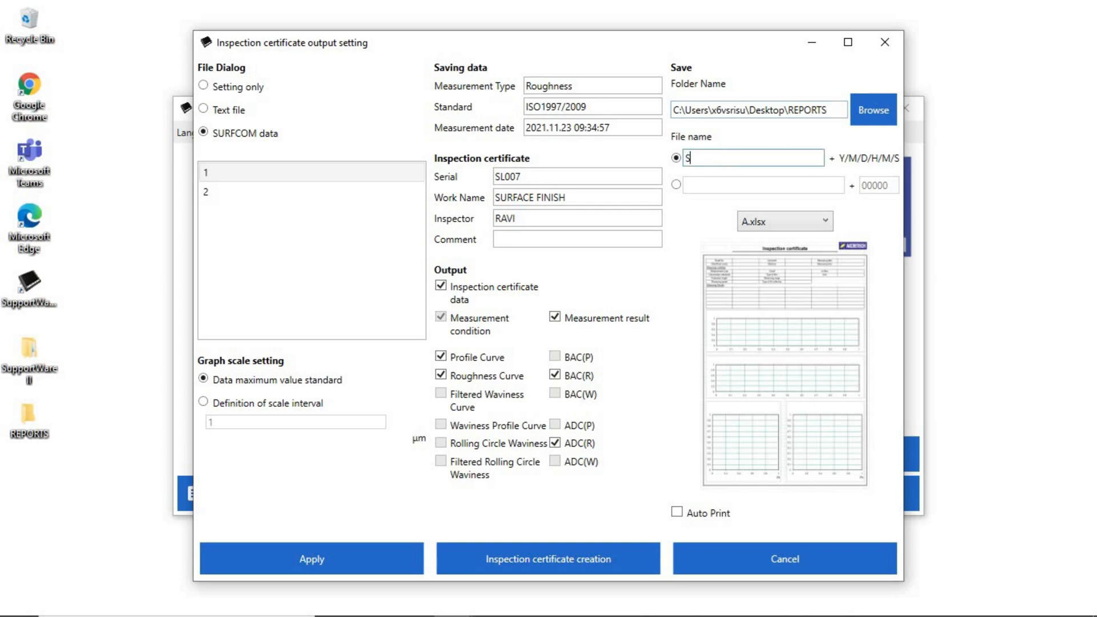
type("URFACE FINISH PART 07")
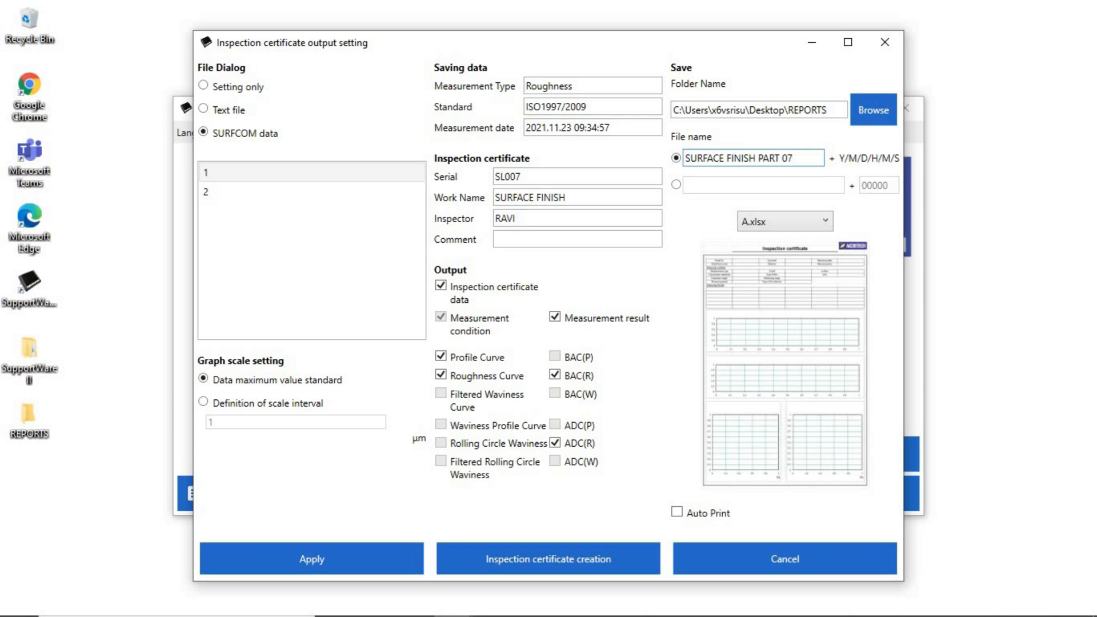
Step: Preview the templates, keep A.xlsx with BAC(R) and ADC(R) cleared, and apply the settings
left_click(784, 221)
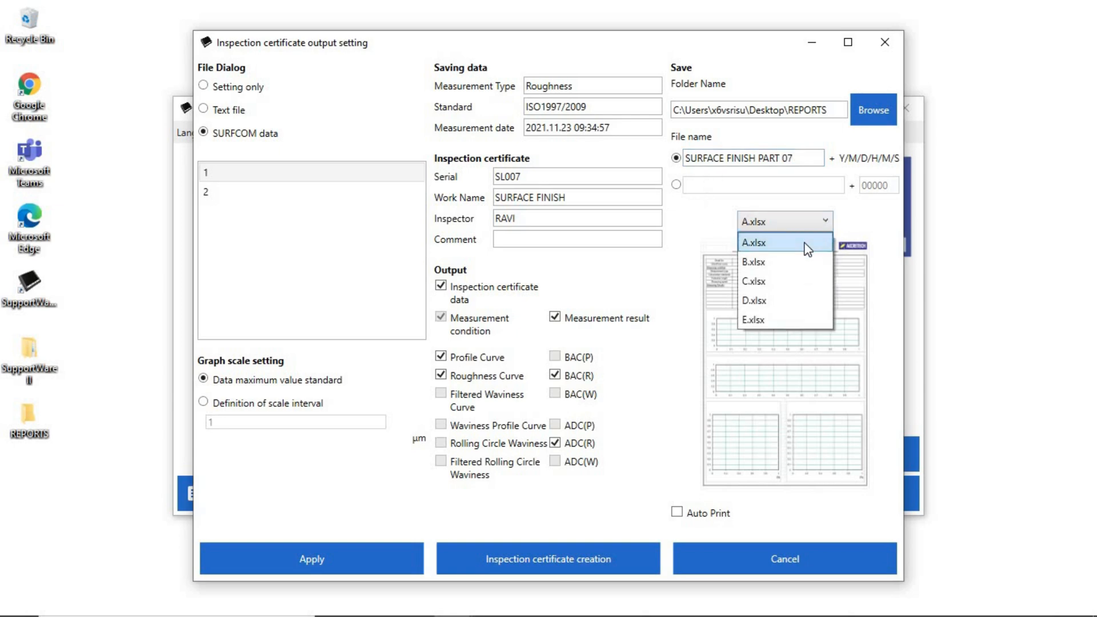
left_click(753, 262)
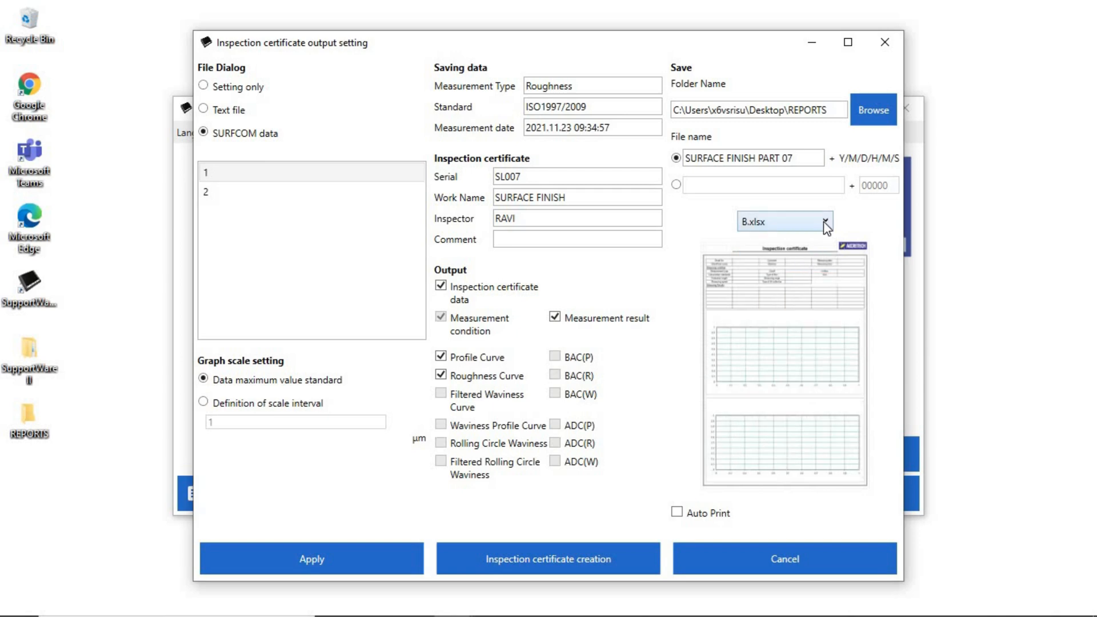
left_click(822, 221)
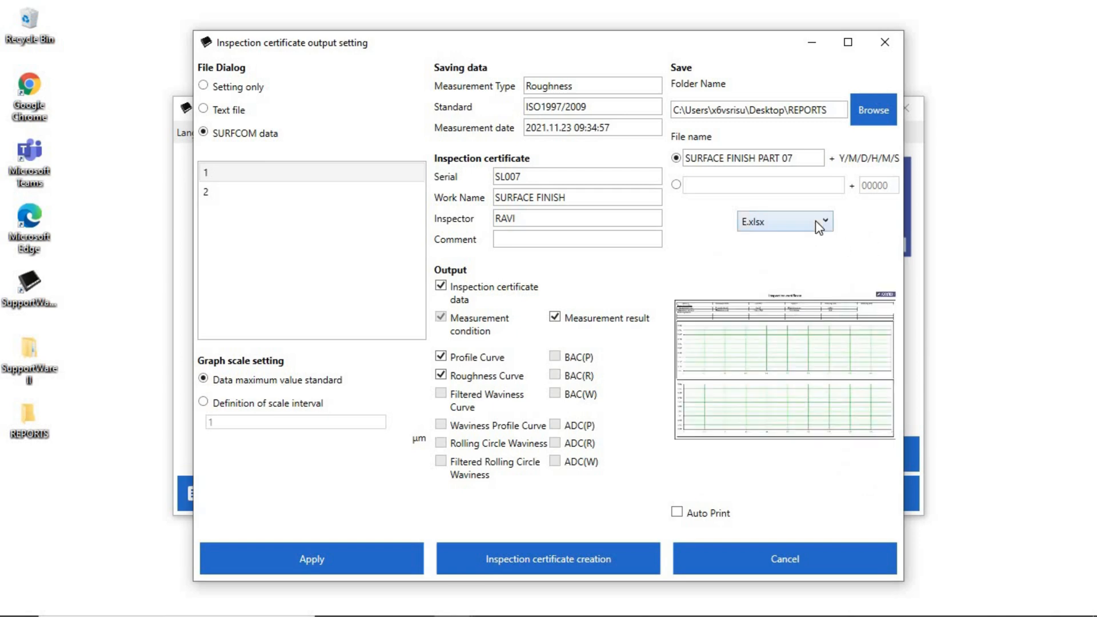
left_click(785, 221)
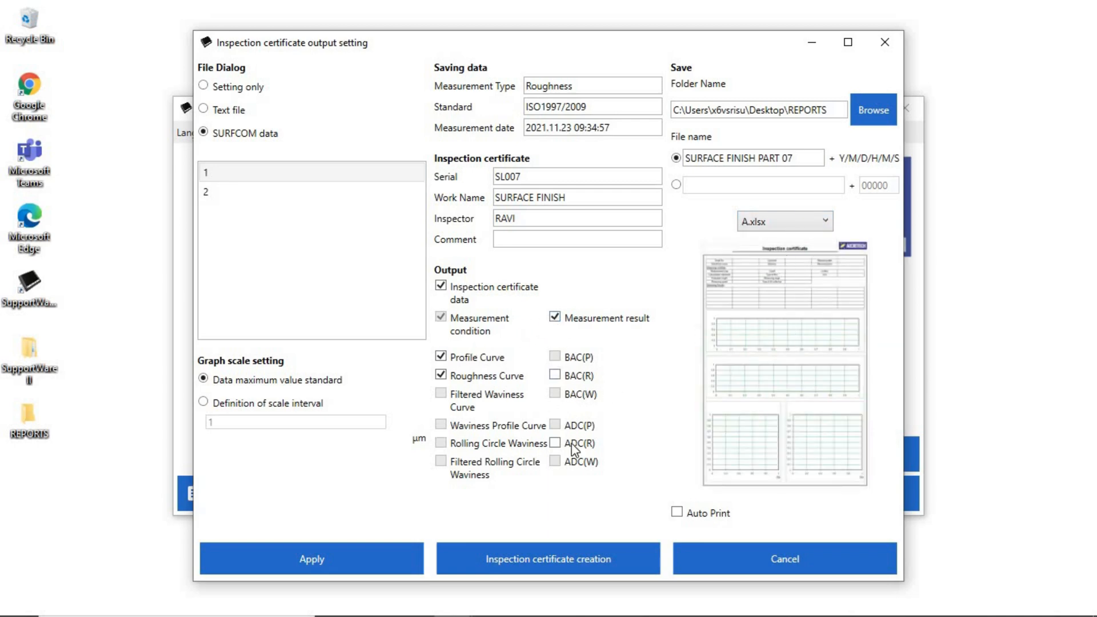
left_click(311, 558)
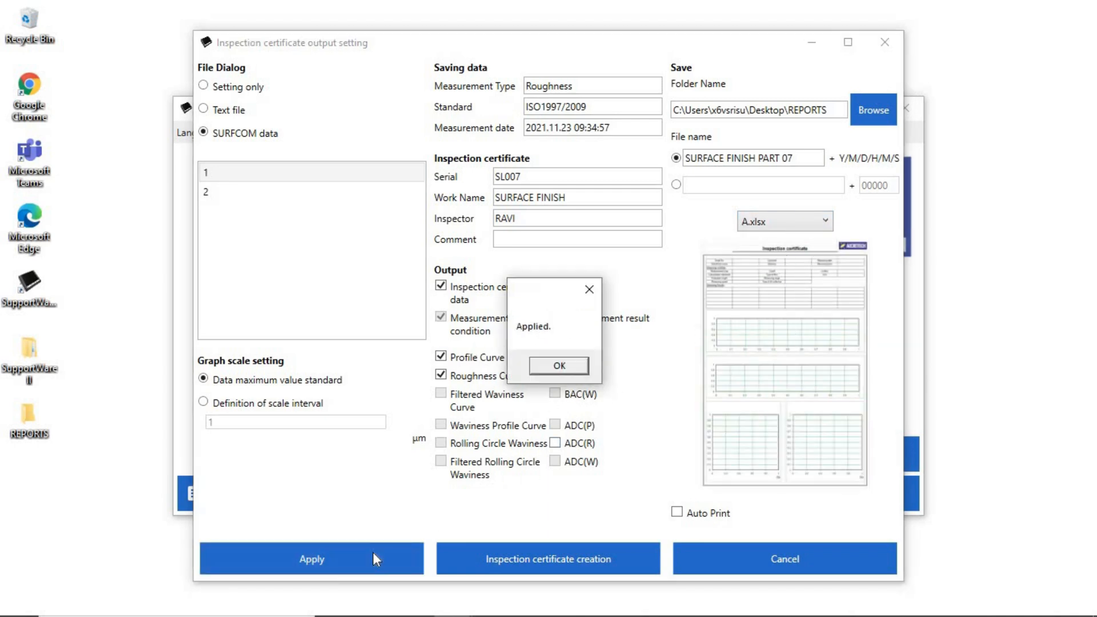
left_click(557, 365)
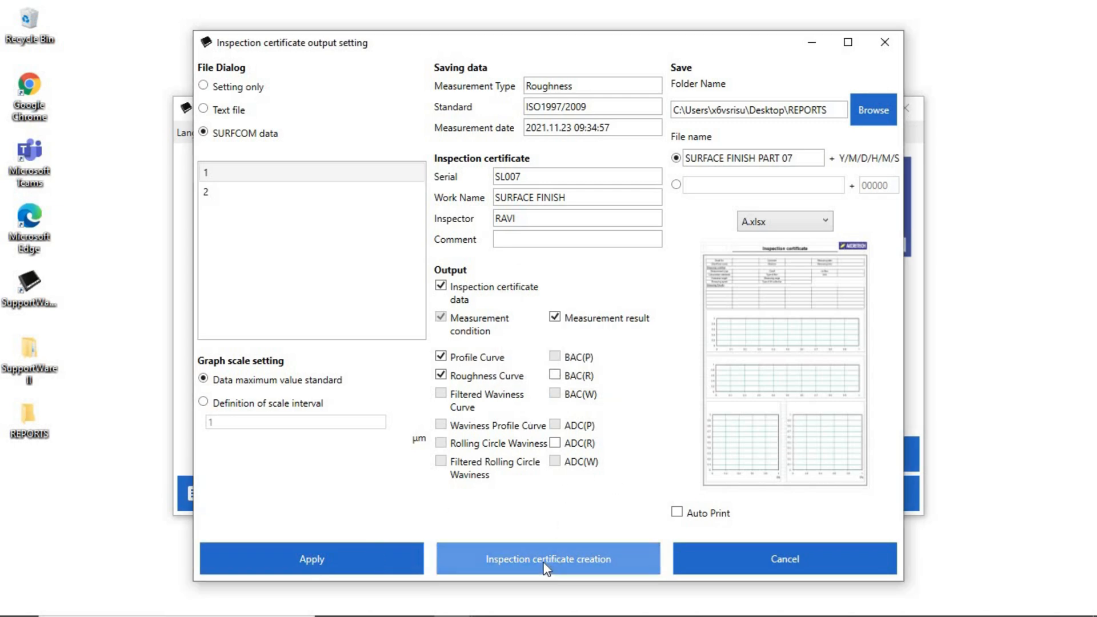
Step: Generate the SL007 inspection certificate so it opens in Excel
left_click(548, 559)
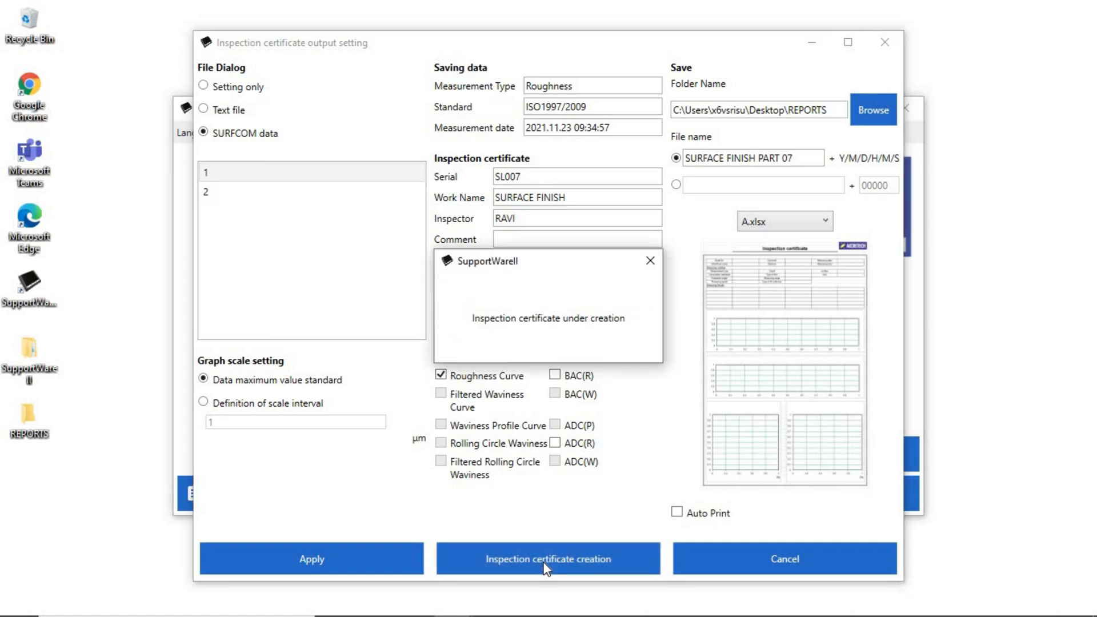
left_click(548, 559)
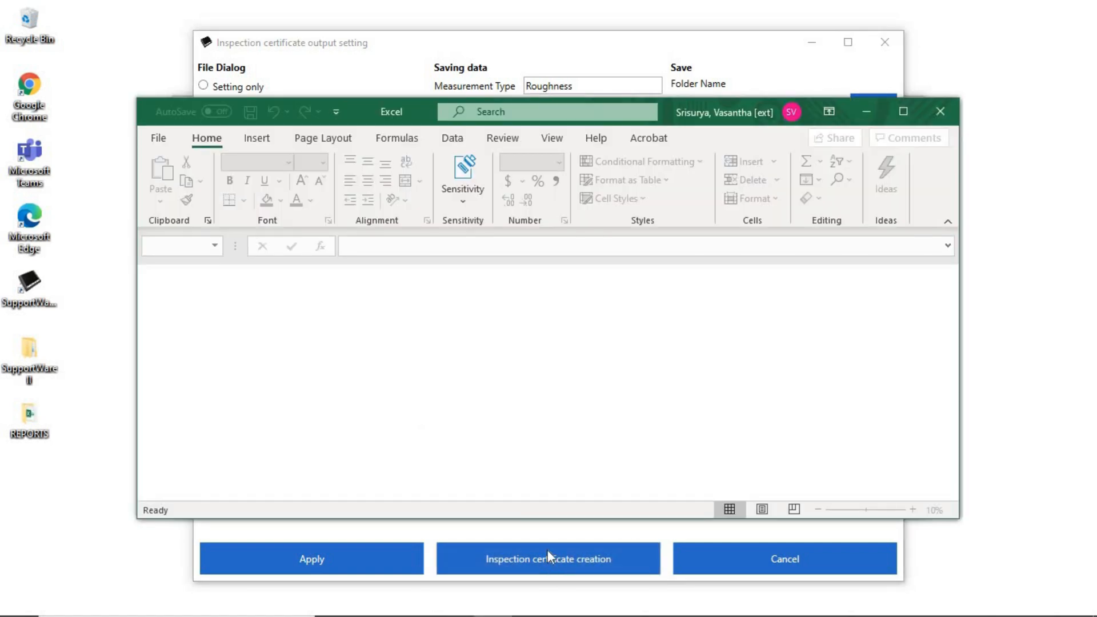
left_click(547, 558)
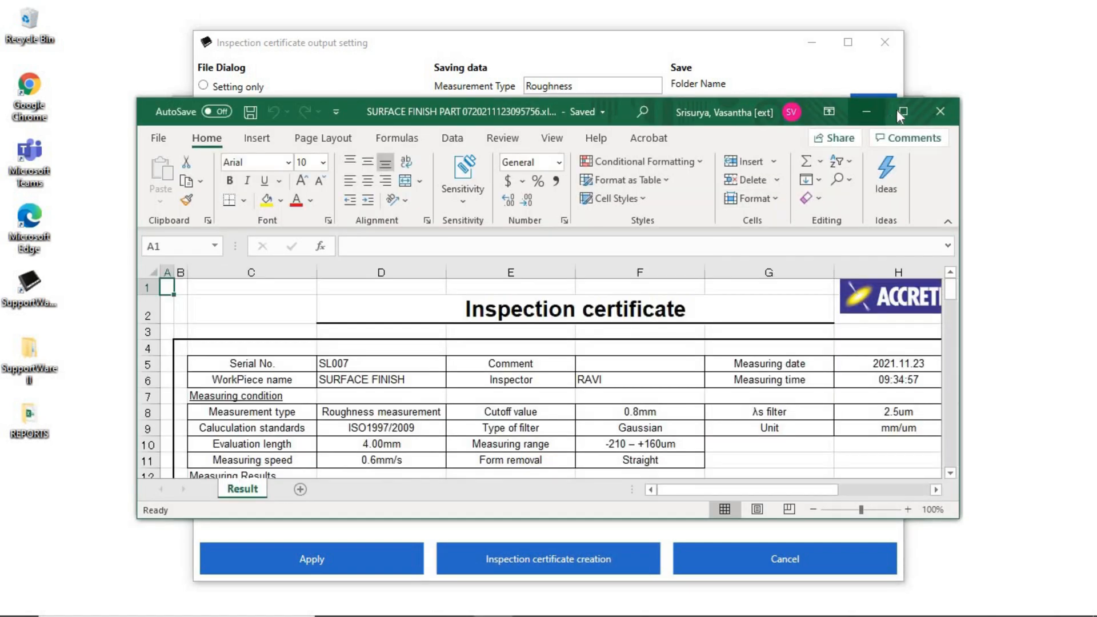
Step: Maximize the Excel certificate and scroll to the Ra 0.120 result and Profile and Roughness Curve charts
left_click(904, 111)
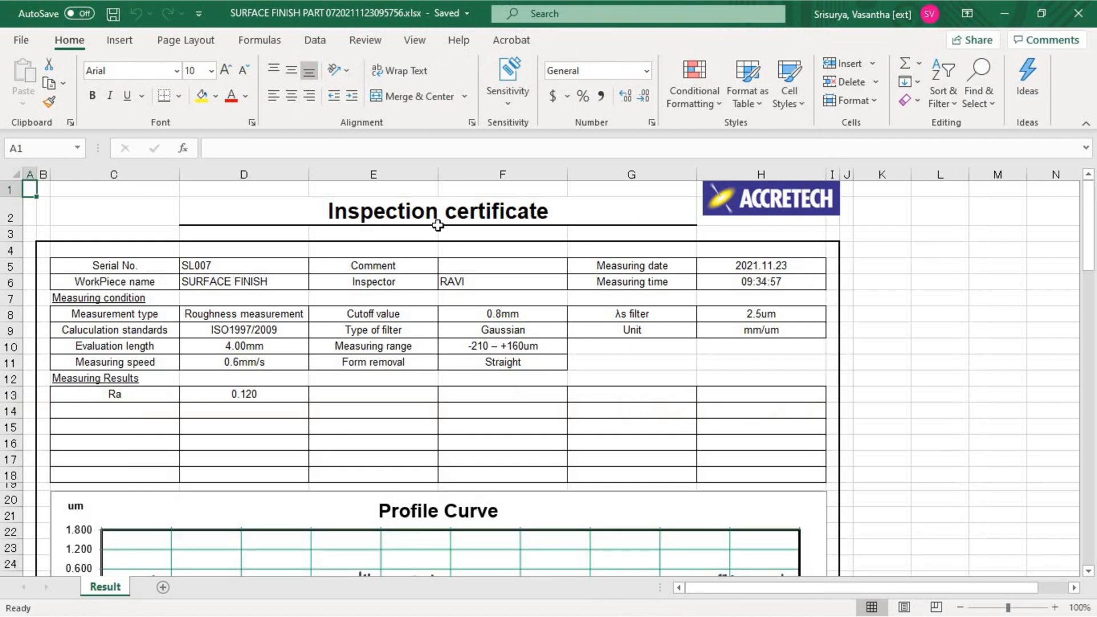
mouse_move(402, 466)
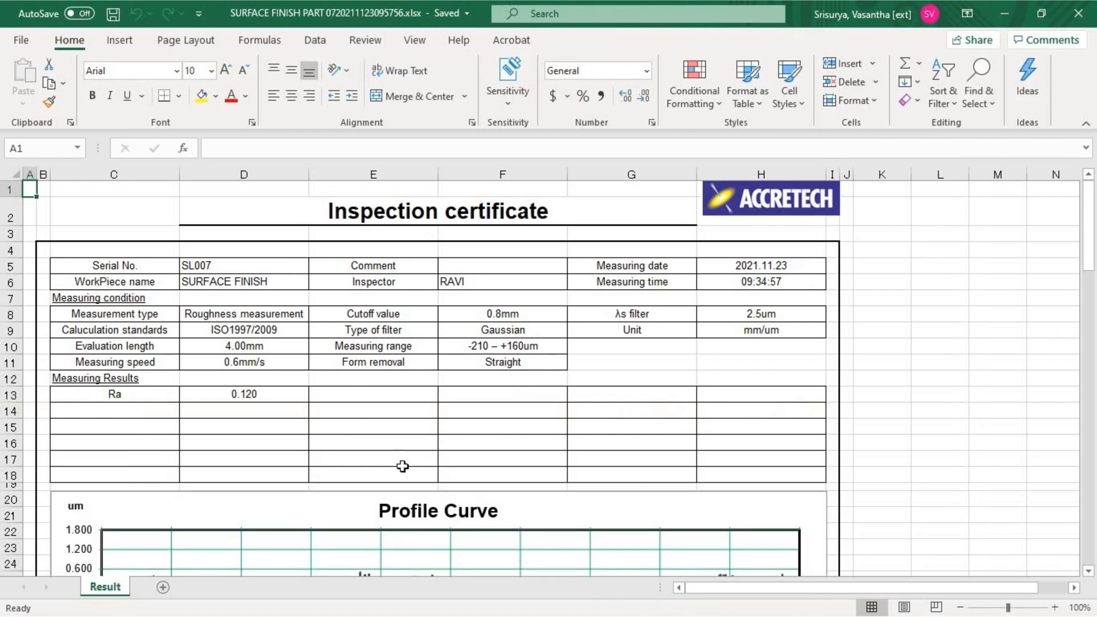
scroll("down", 3)
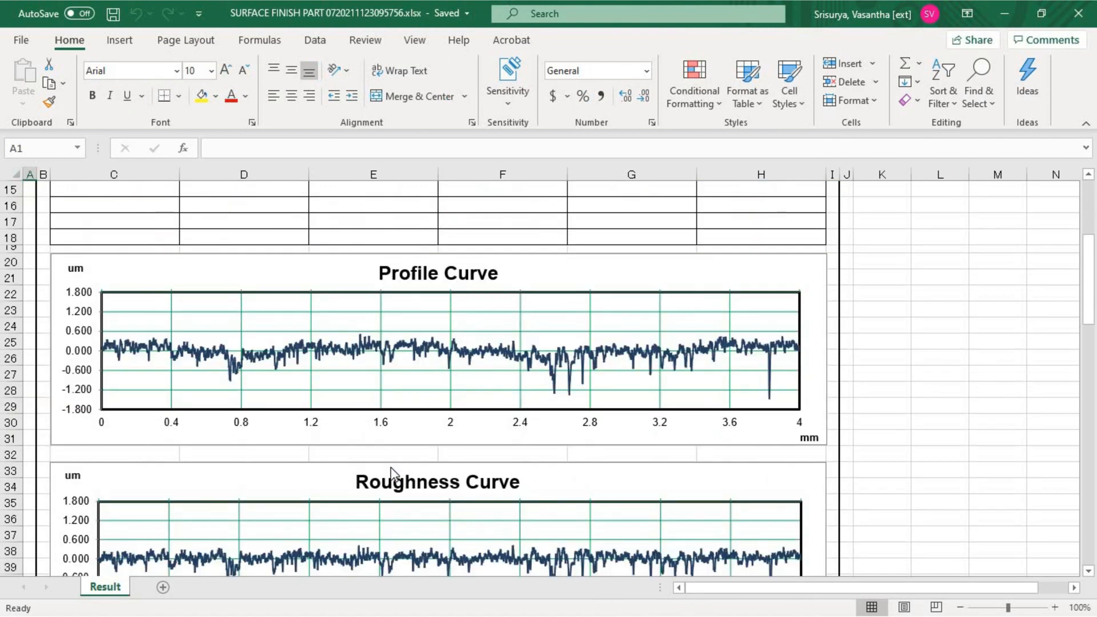